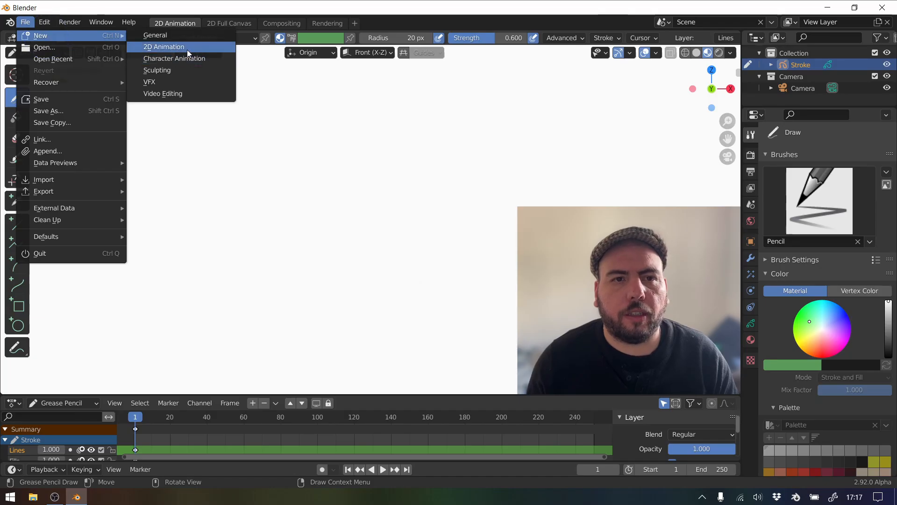
- Start a new 2D Animation file from the File menu
left_click(164, 46)
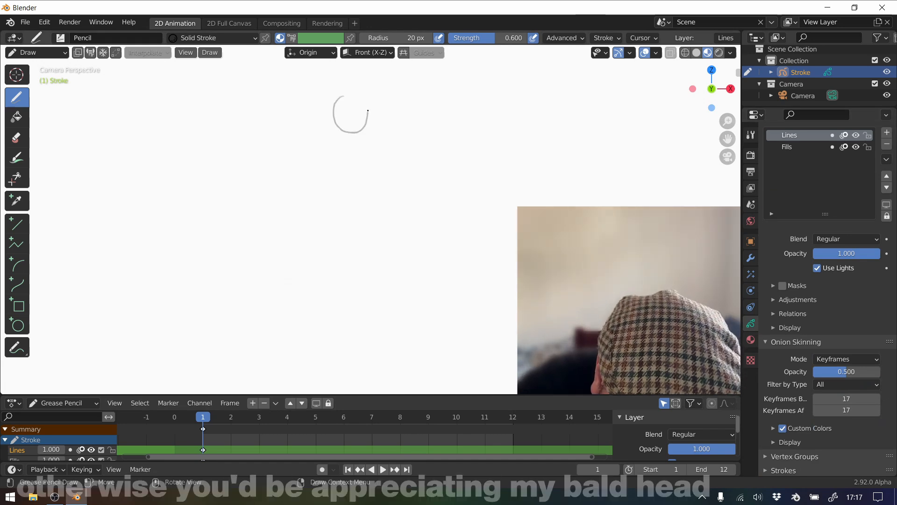
- Undo the rough ball stroke and the extra unwanted stroke
key("ctrl+z")
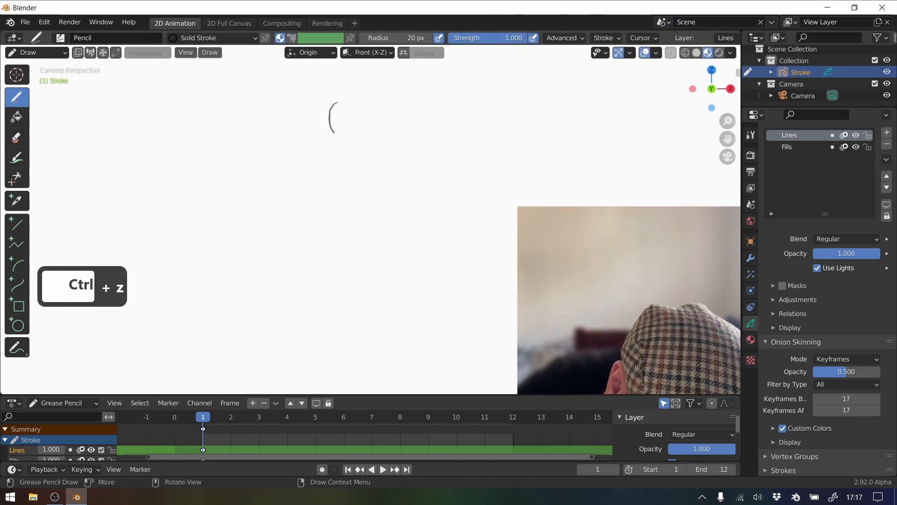
key("ctrl+z")
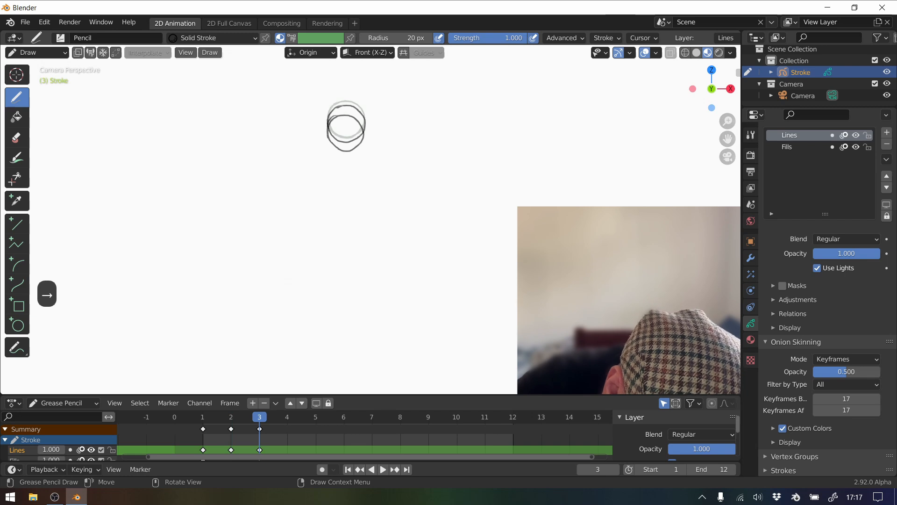
- Draw the ball on successive frames: falling, squashing, rising, then back near the top
left_click(287, 417)
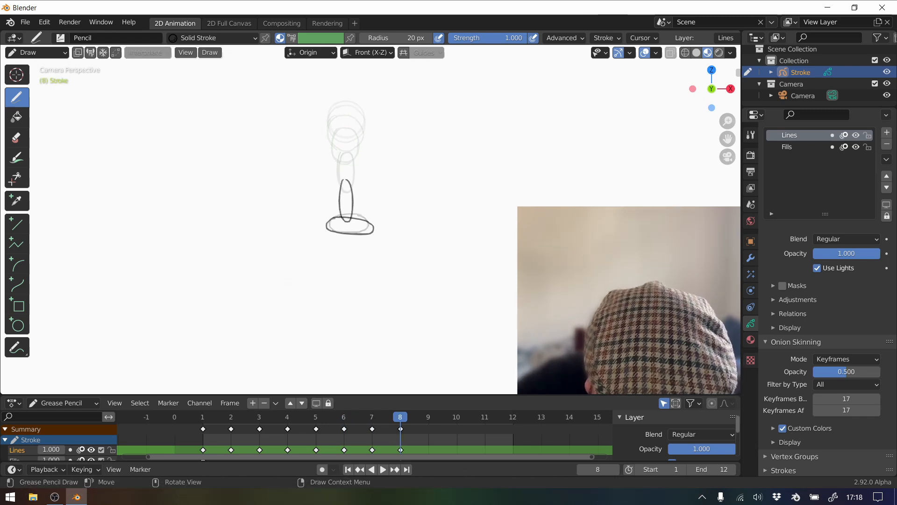
left_click(428, 416)
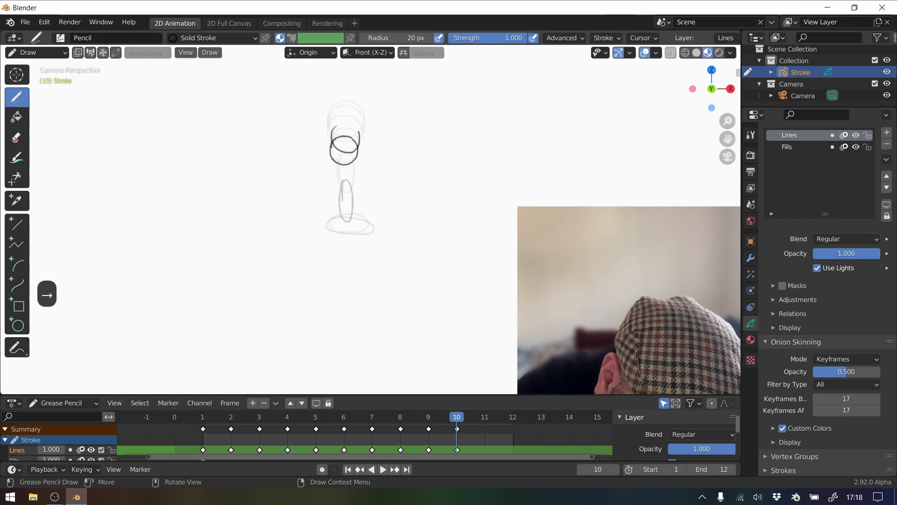
left_click(484, 416)
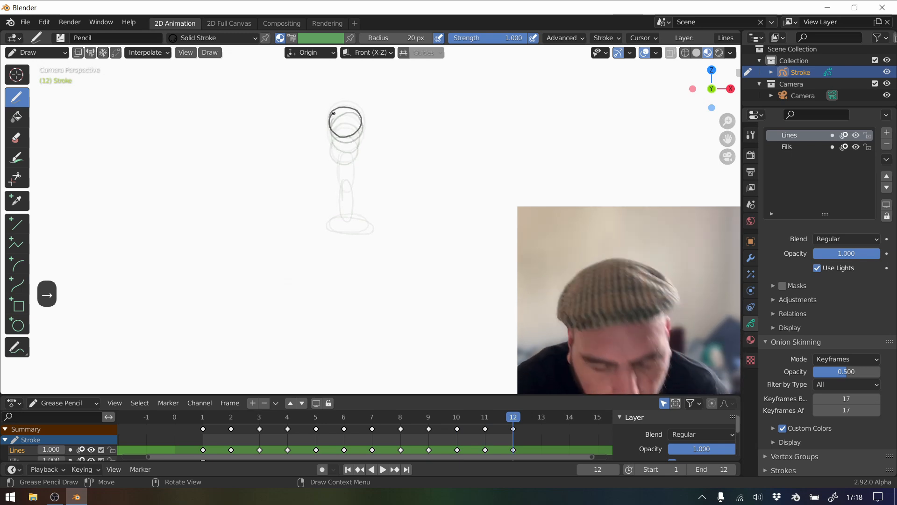
left_click(383, 468)
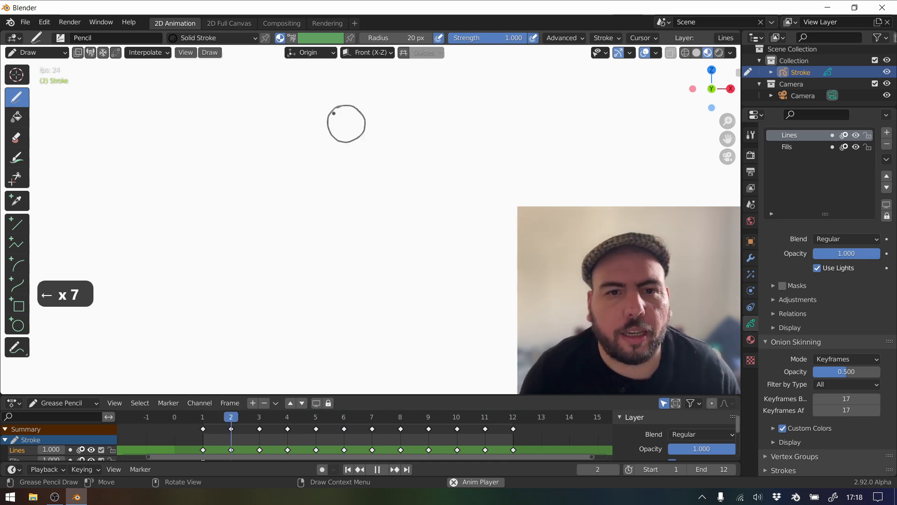
mouse_move(629, 122)
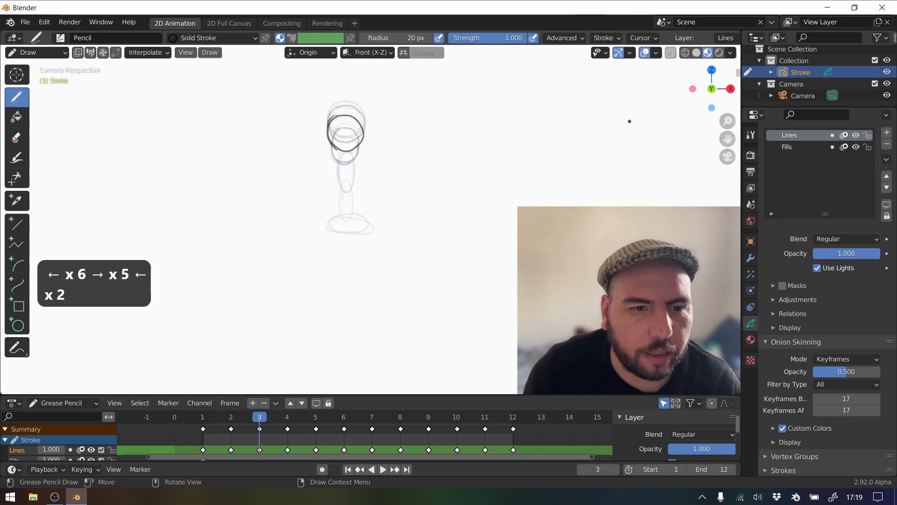
key("Tab")
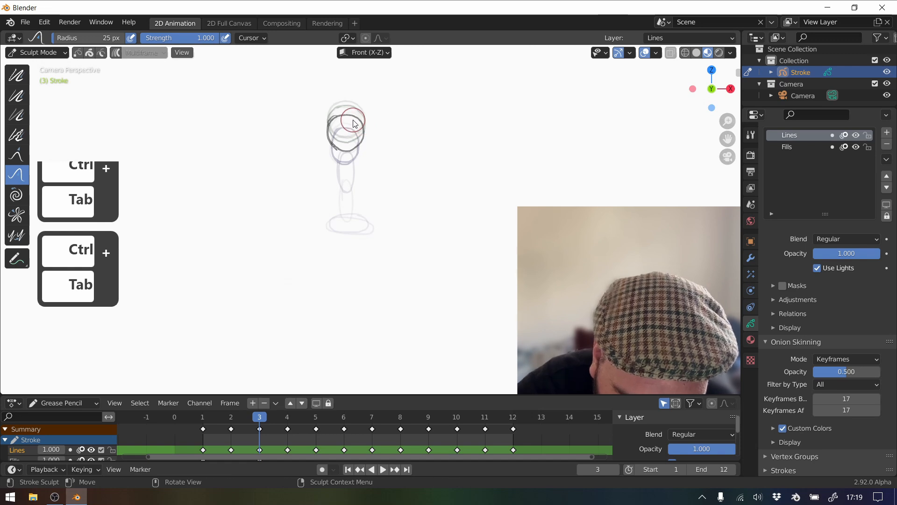
mouse_move(542, 83)
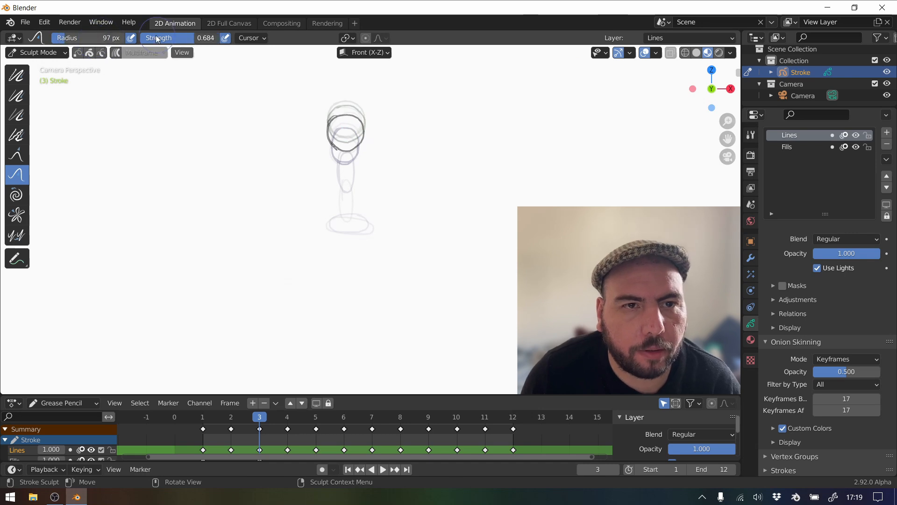
mouse_move(175, 22)
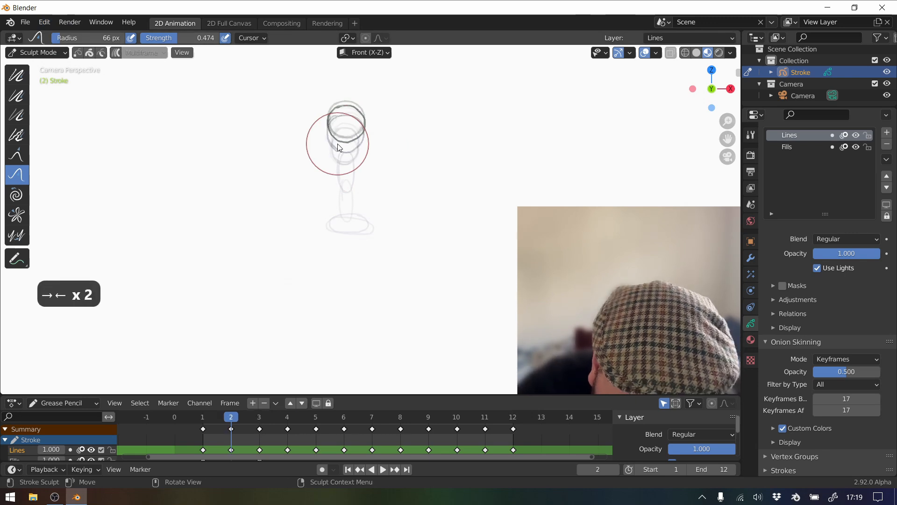
- Grab-sculpt the ball strokes on a falling and a rising frame, then step onward
left_click(286, 416)
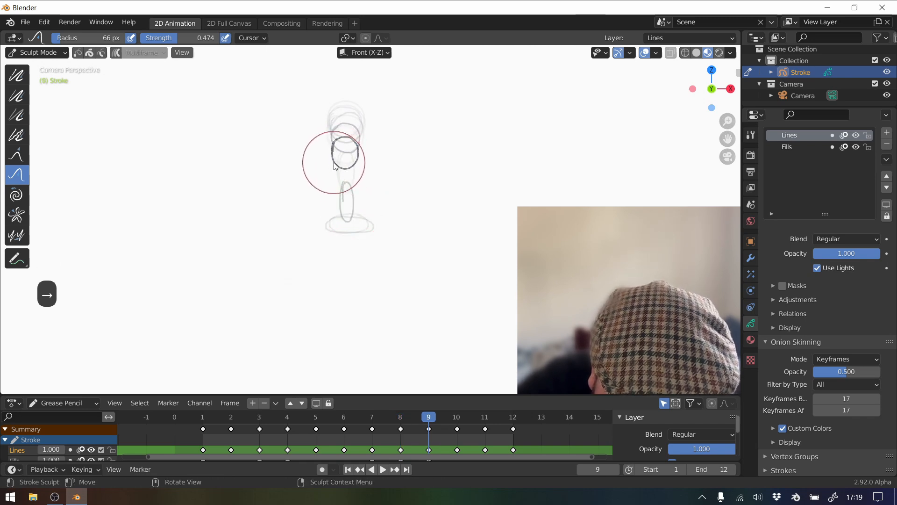
left_click(456, 417)
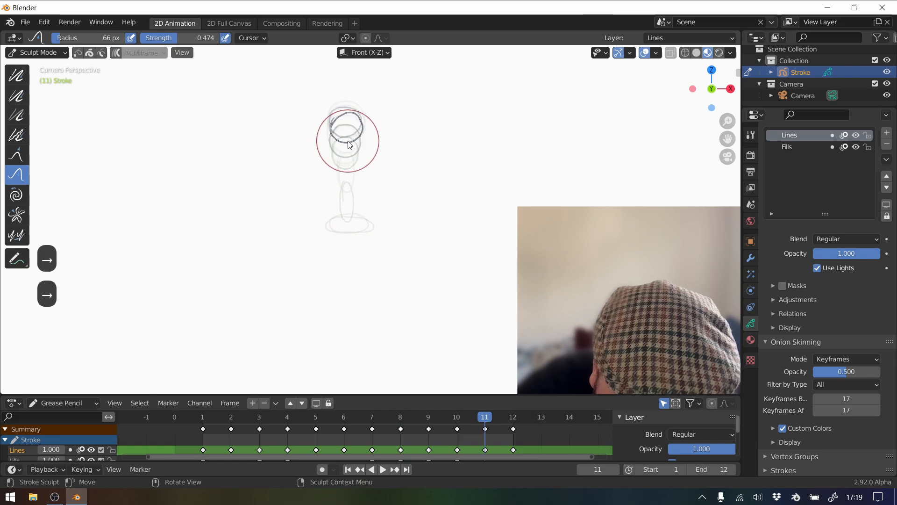
key("shift")
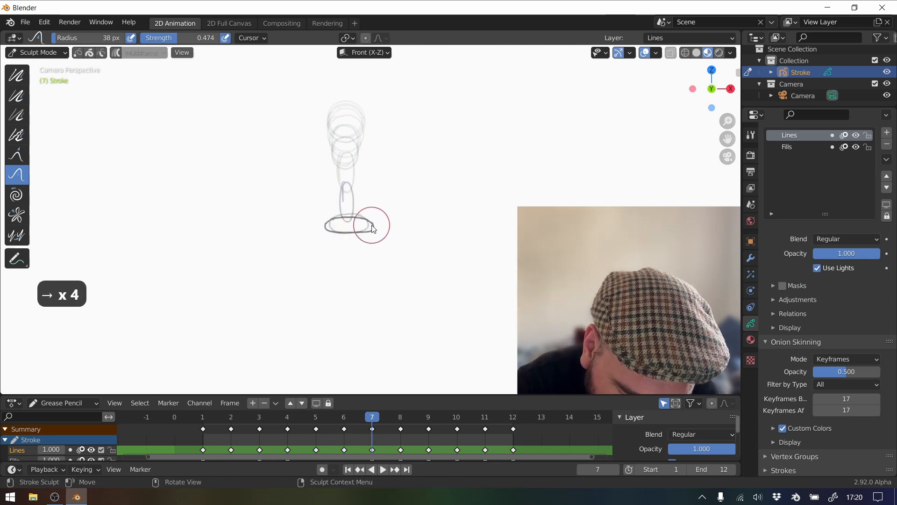
left_click(383, 469)
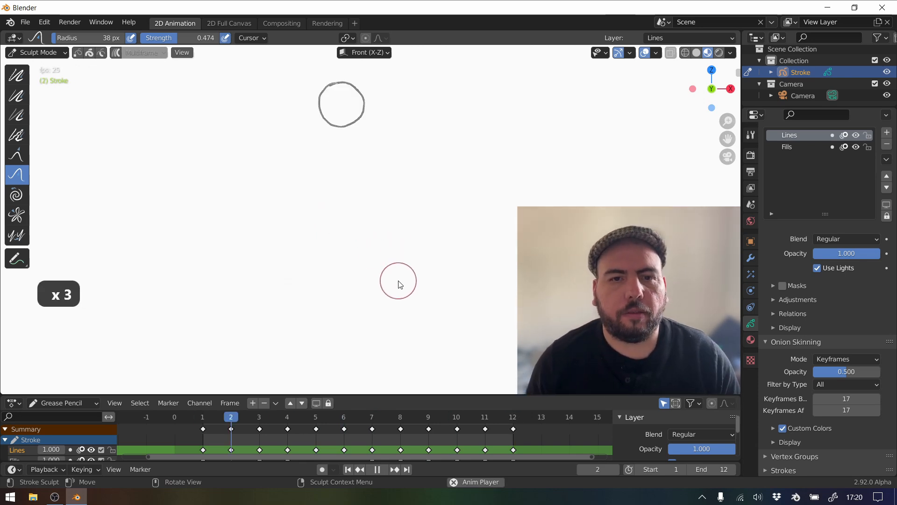
key("shift")
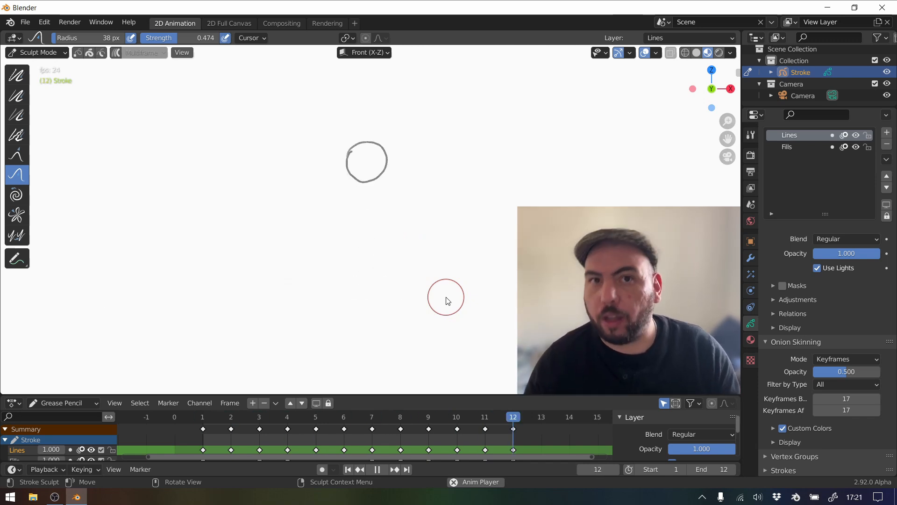
left_click(203, 417)
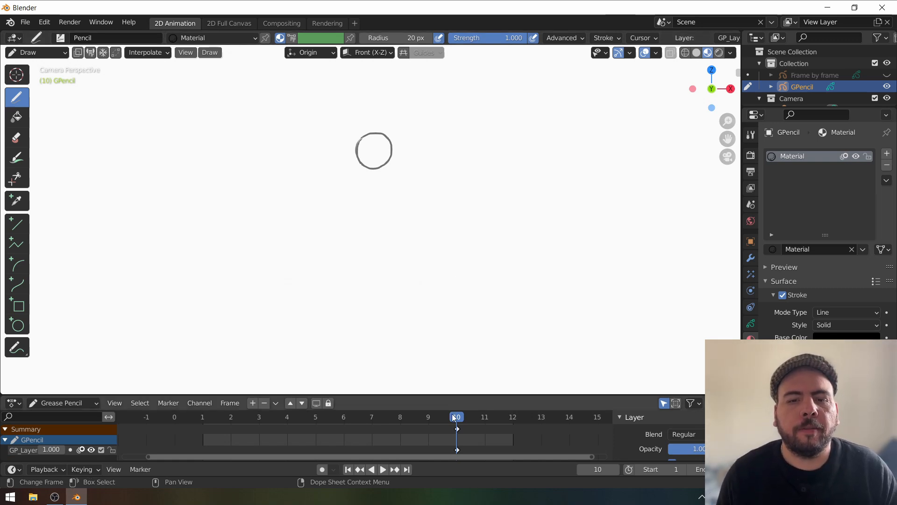
- Jump to frame 0 and bring up the interaction mode list
key("g")
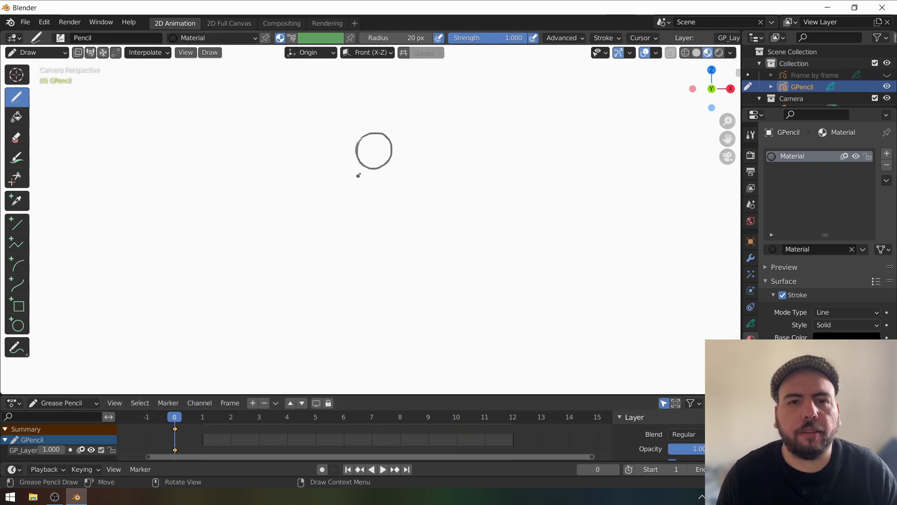
left_click(35, 52)
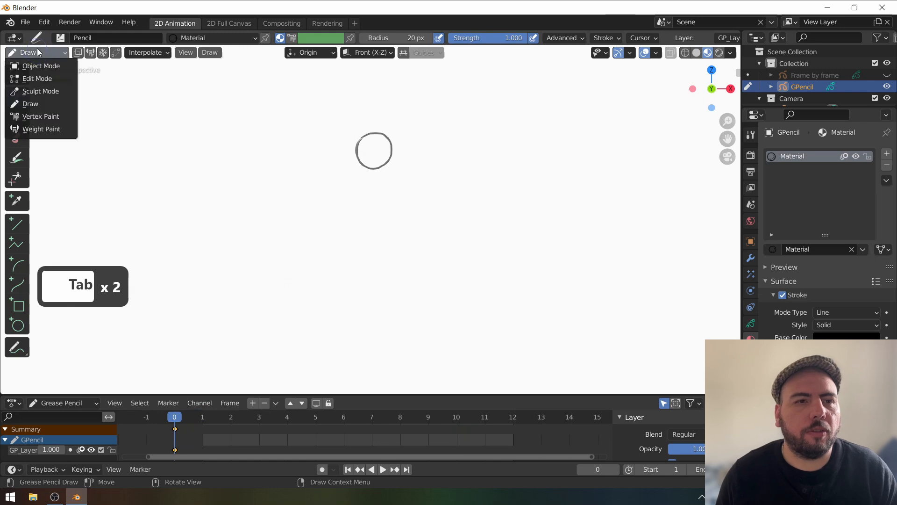
- In Edit Mode select the whole circle and move it lower on frame 1
left_click(36, 79)
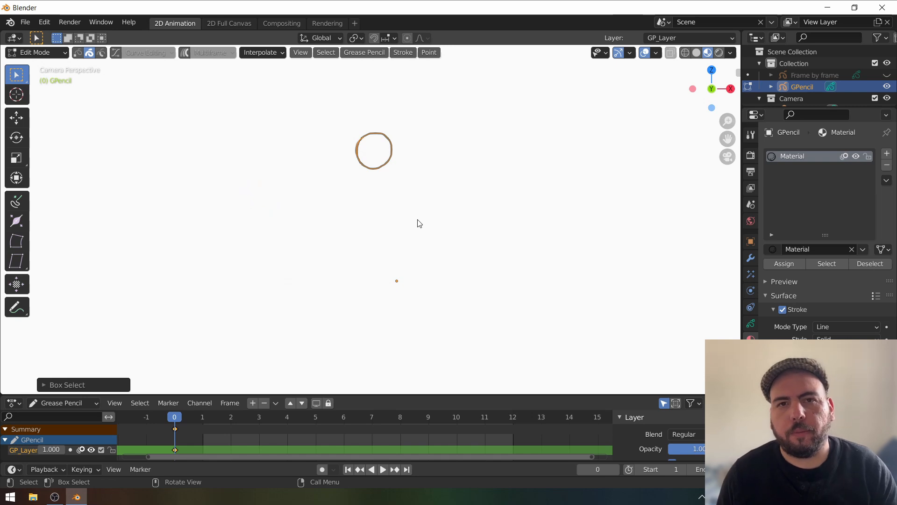
left_click(202, 417)
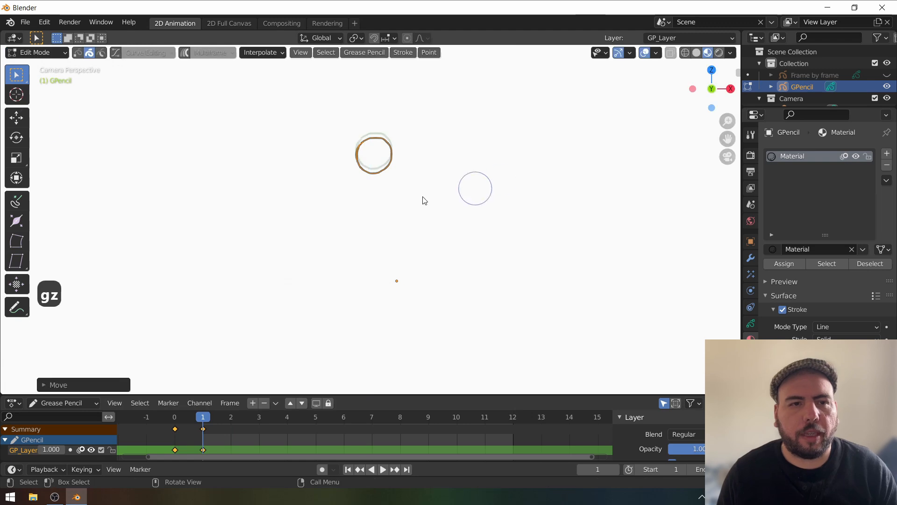
left_click(16, 118)
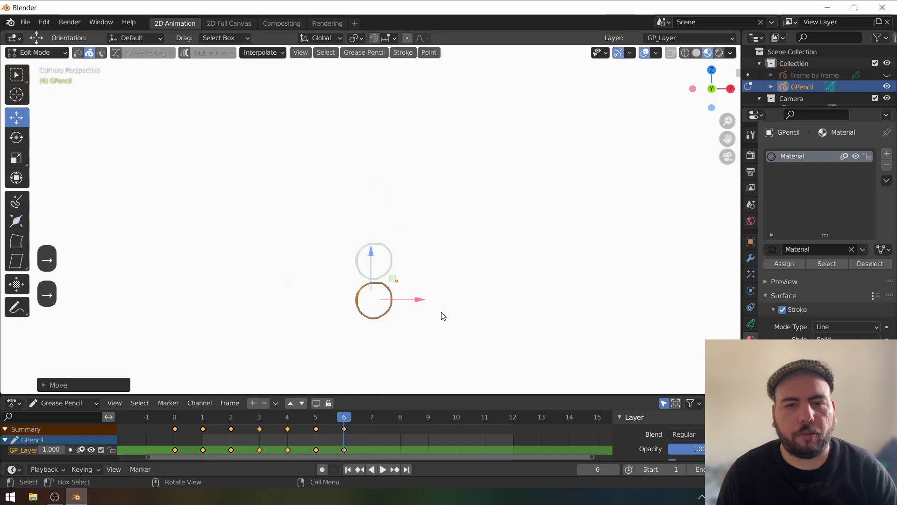
- At the bottom frame stretch the circle wide and flatten its height into a squash
key("s")
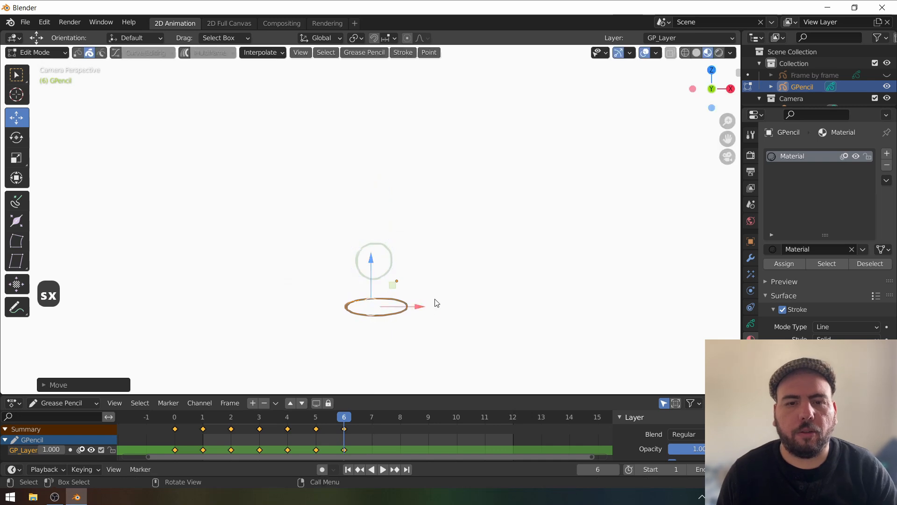
key("s")
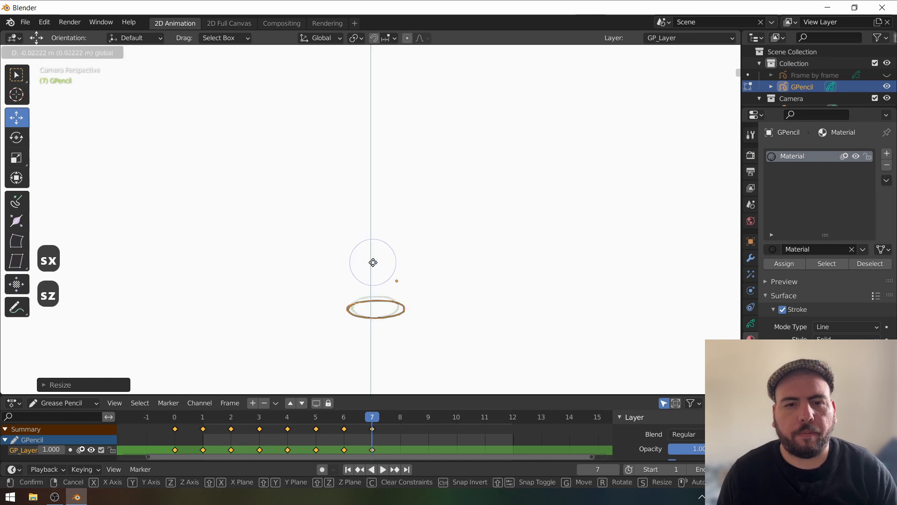
left_click(314, 416)
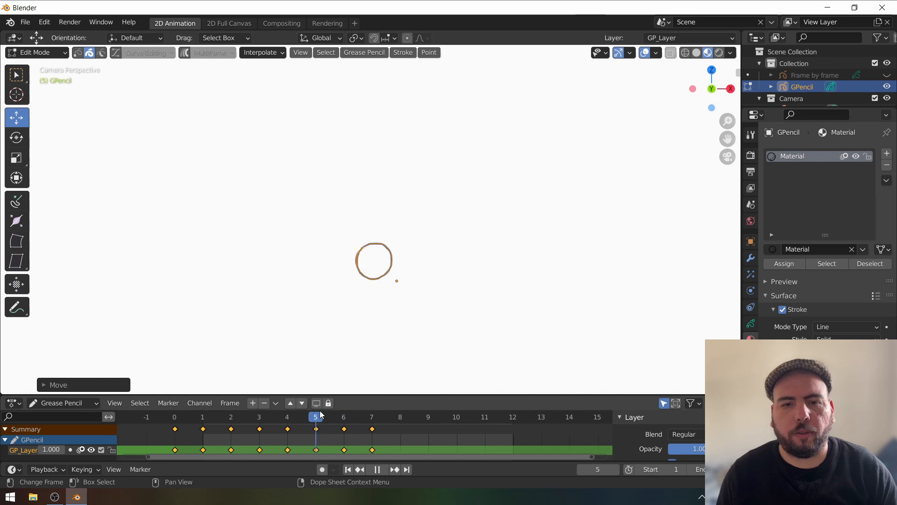
- On frame 5 sculpt the falling circle into a tall narrow oval
left_click(374, 261)
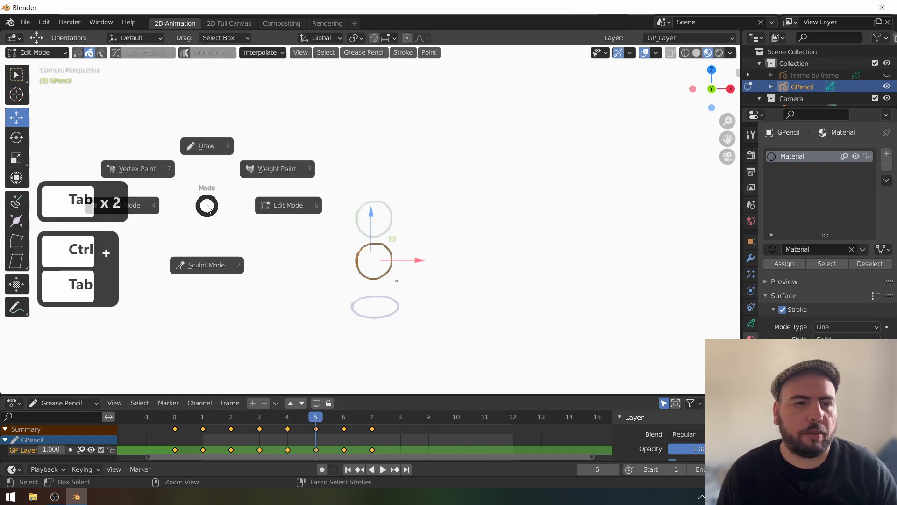
left_click(206, 264)
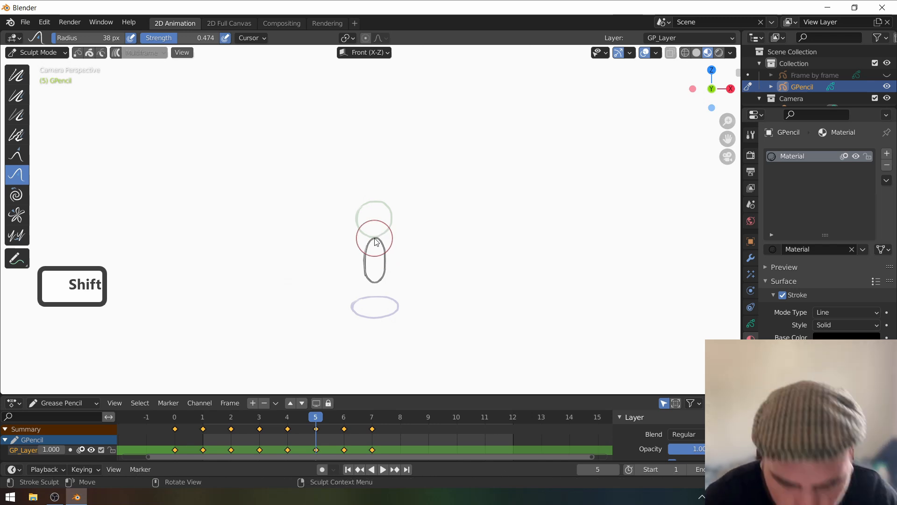
key("Tab")
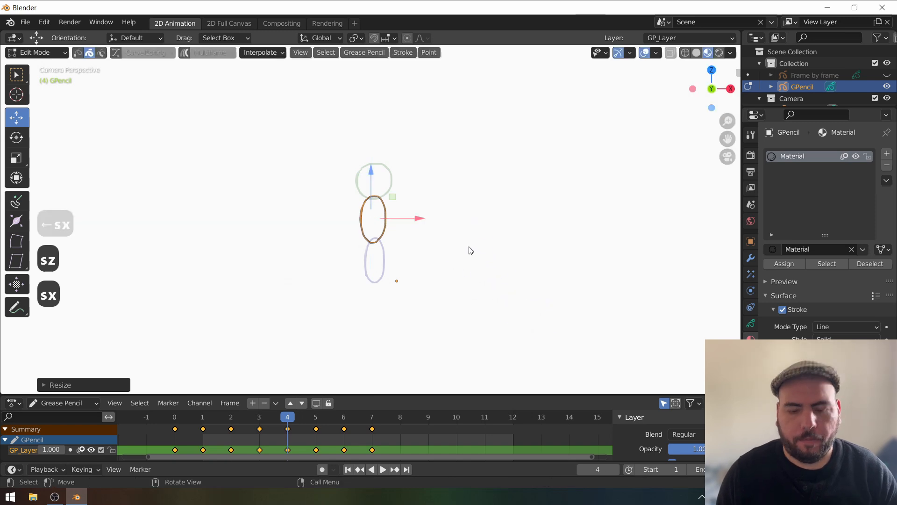
- Scale the frame 4–5 ovals narrower and step through the neighbouring bounce frames
key("Left")
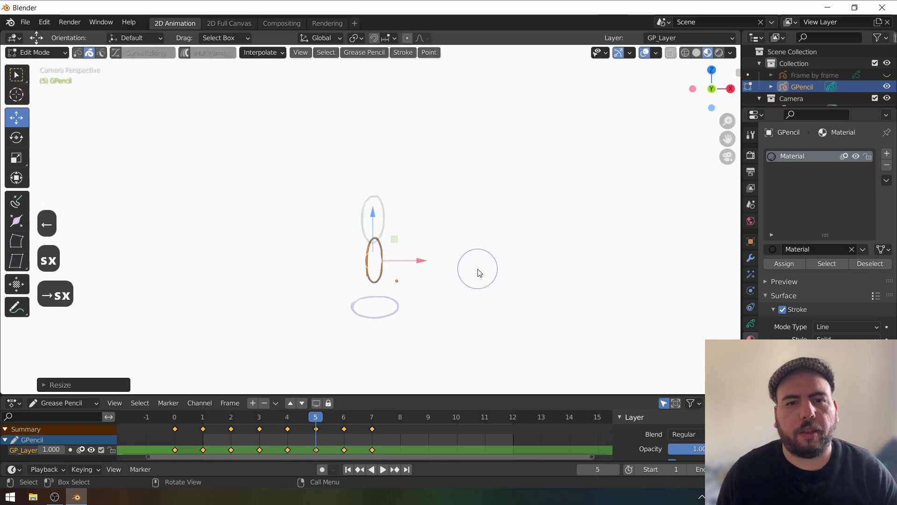
left_click(287, 416)
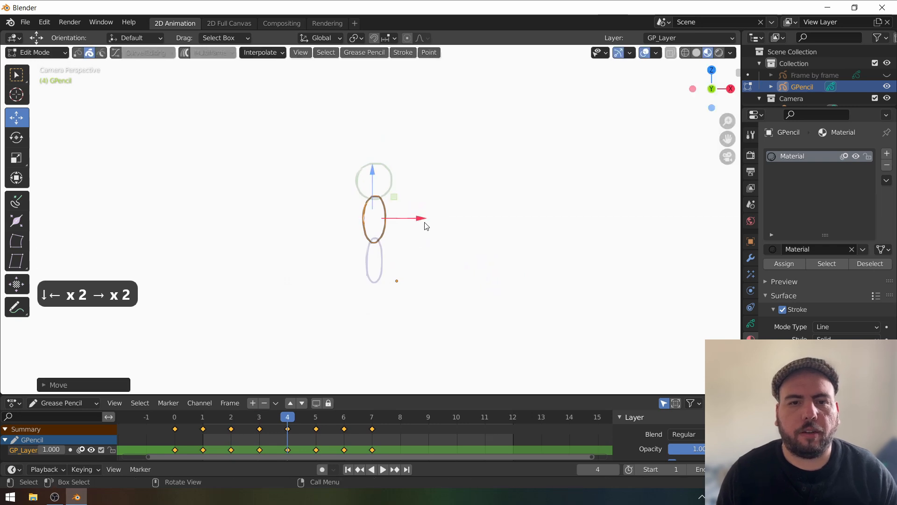
key("Left")
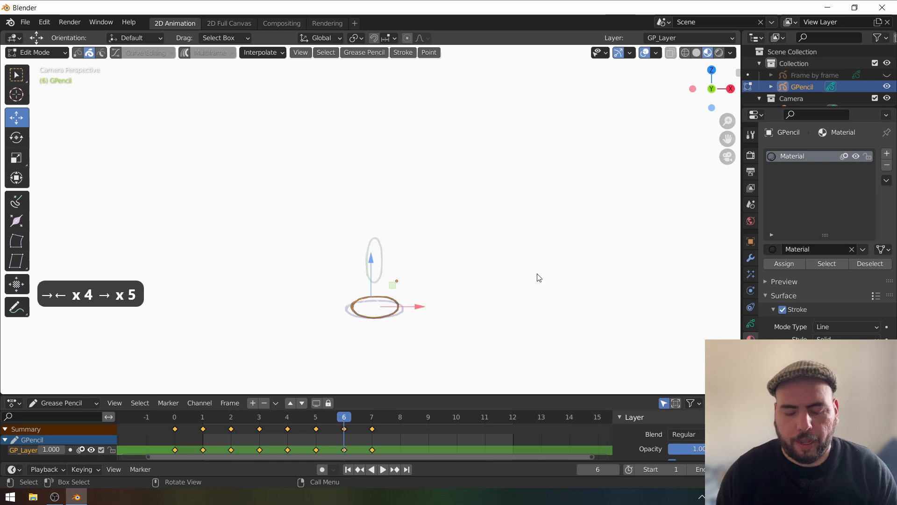
- Duplicate the falling keyframes after frame 7 and mirror them in time with scale -1
left_click(401, 417)
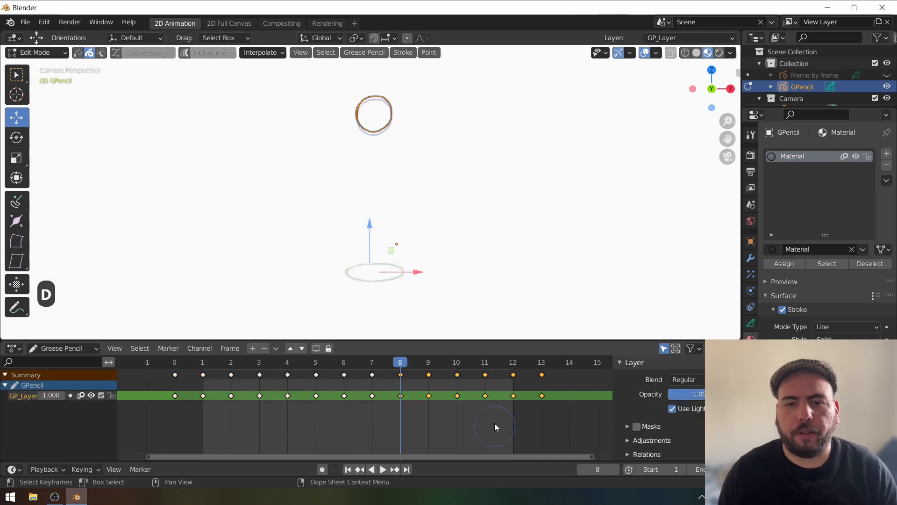
left_click(382, 469)
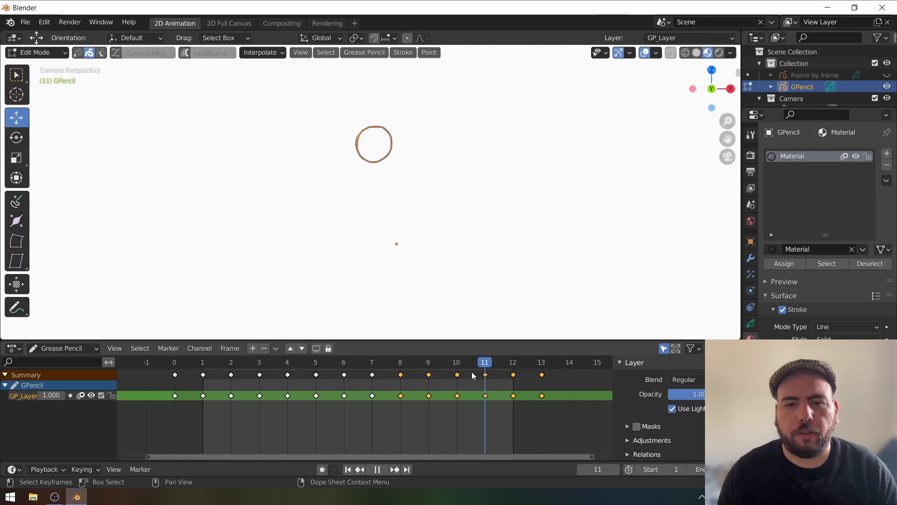
left_click(541, 361)
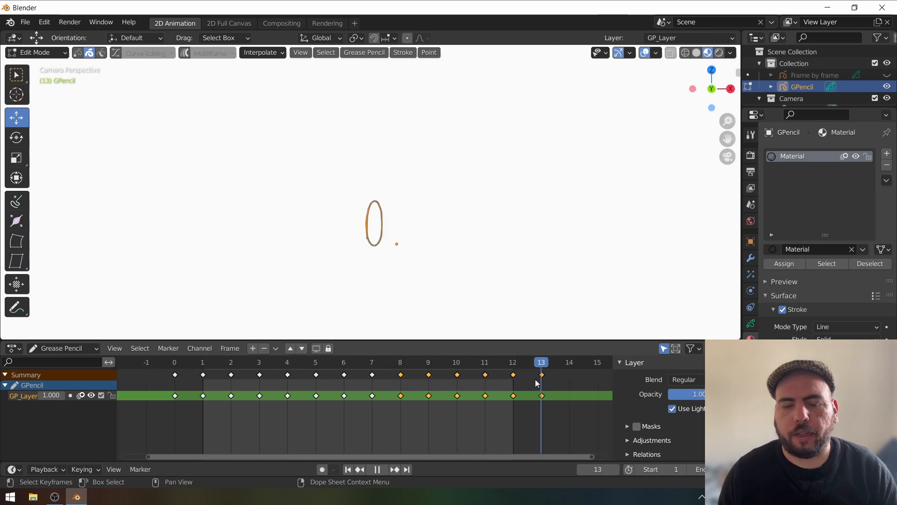
key("s")
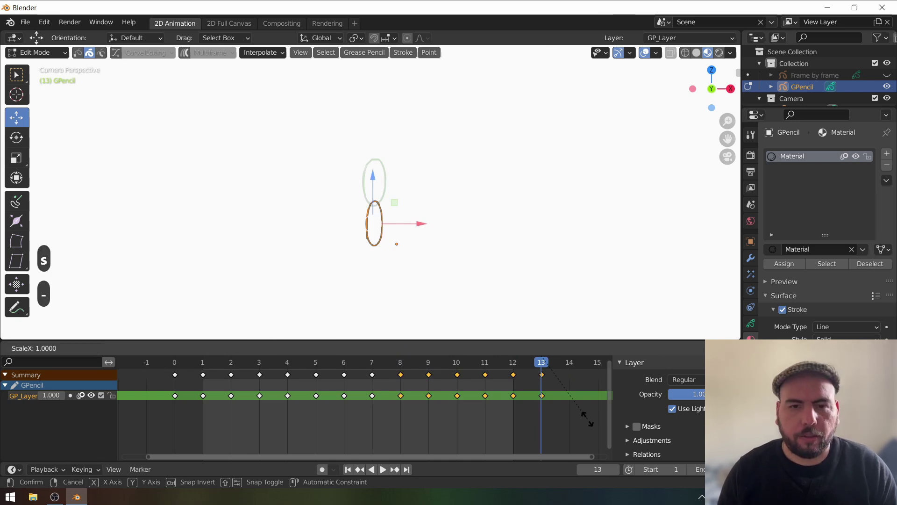
type("1")
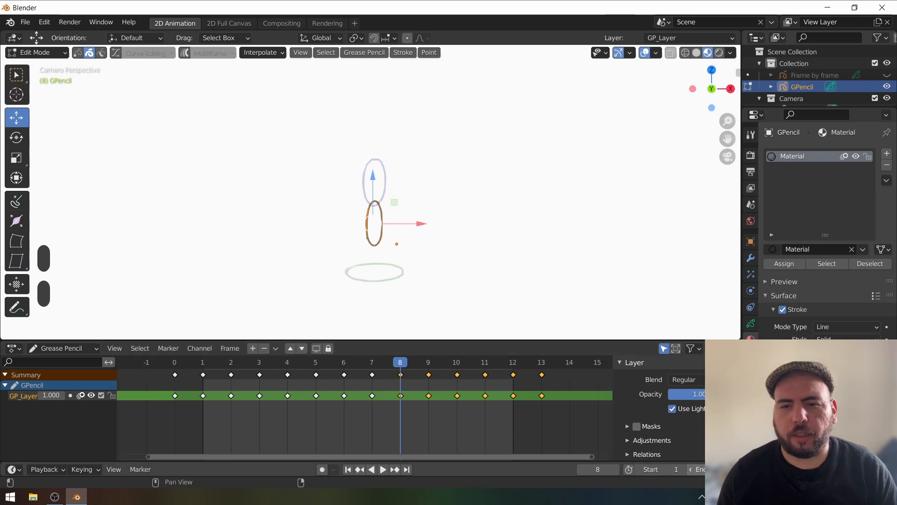
- Play the bounce with overlays and onion-skin ghosts hidden, then stop
left_click(382, 469)
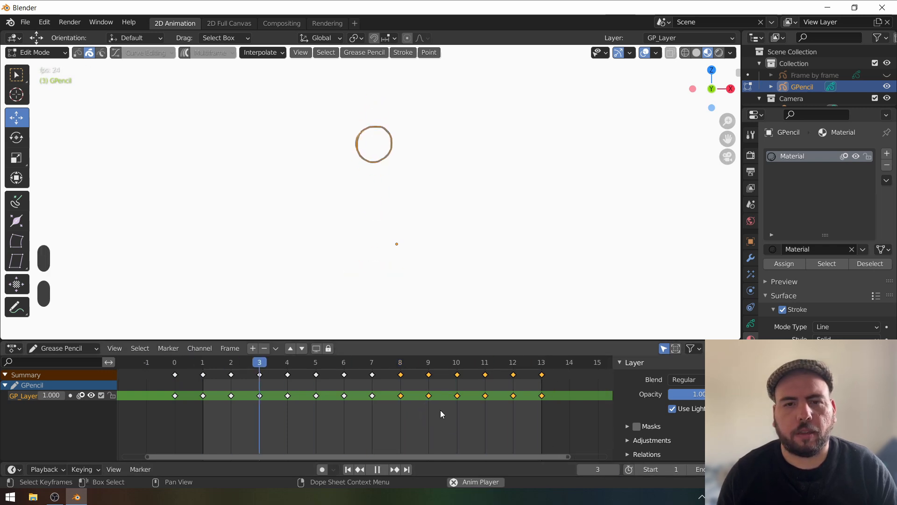
key("alt+shift+z")
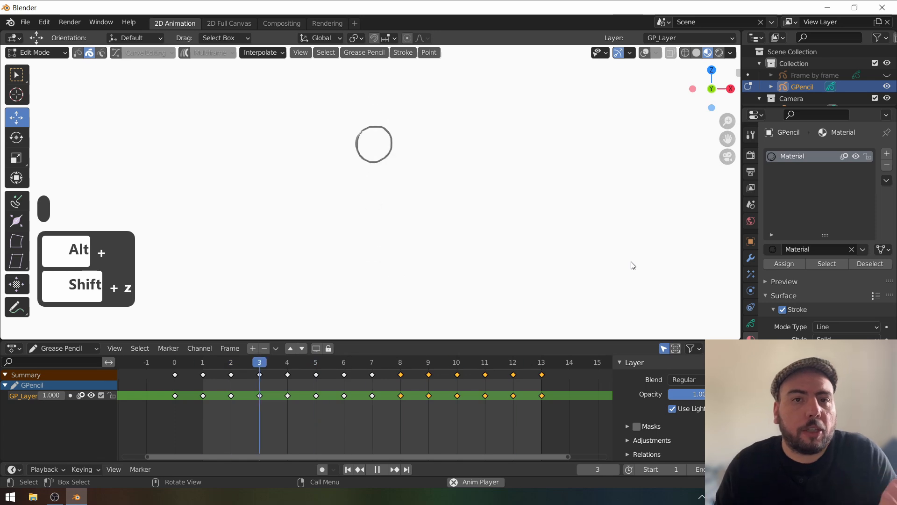
left_click(457, 362)
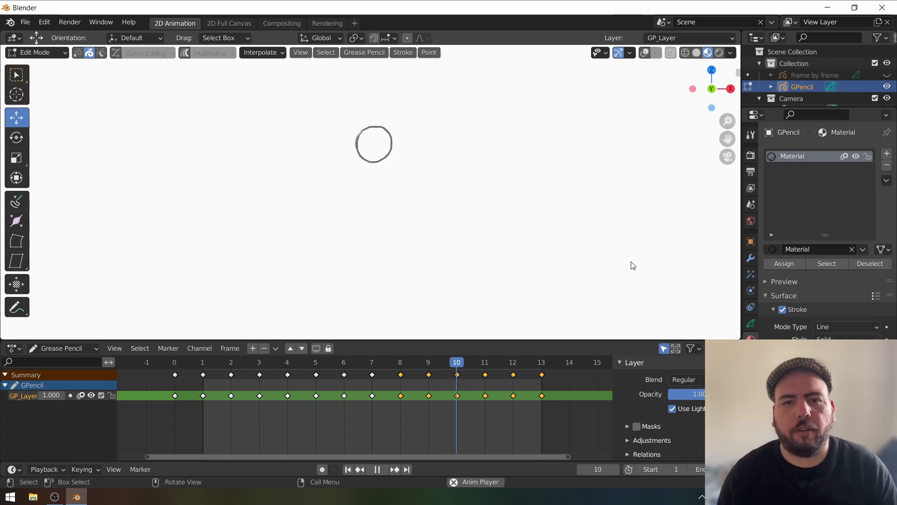
key("Escape")
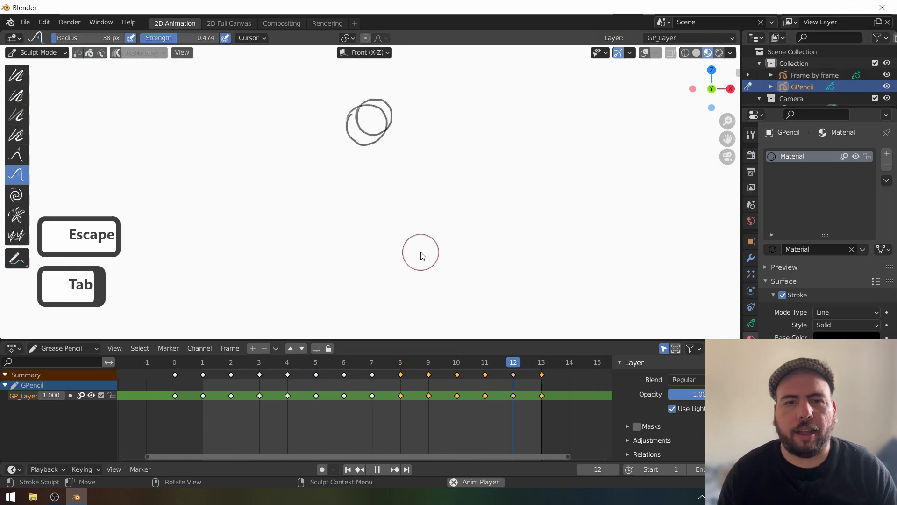
- Return to Object Mode and switch to drawing on the new Grease Pencil object
key("Tab")
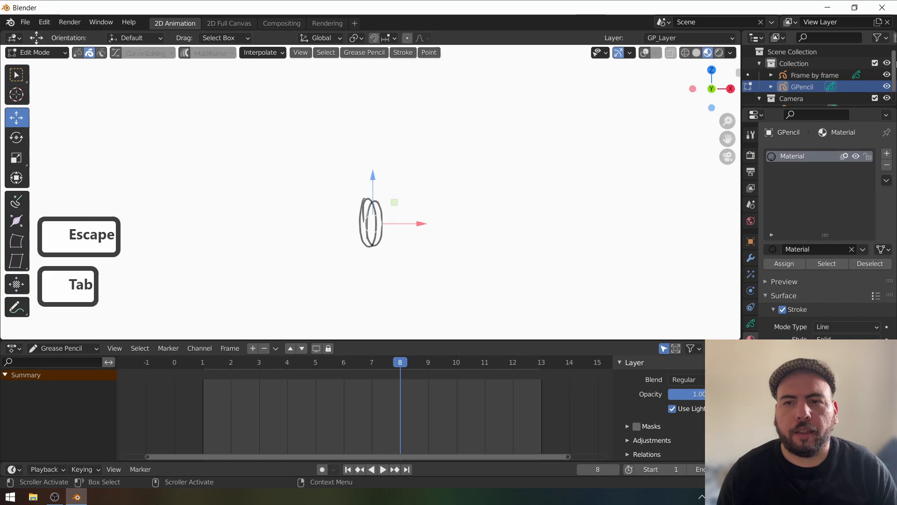
key("Tab")
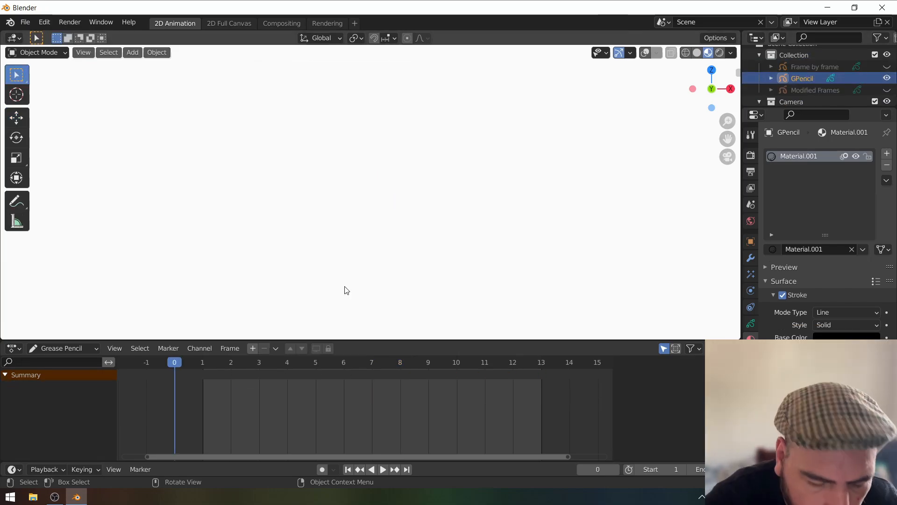
key("Tab")
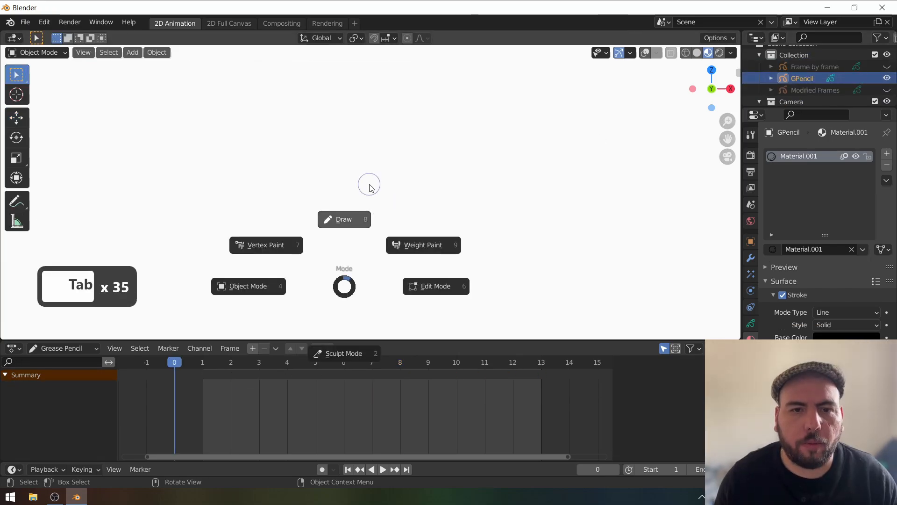
left_click(343, 219)
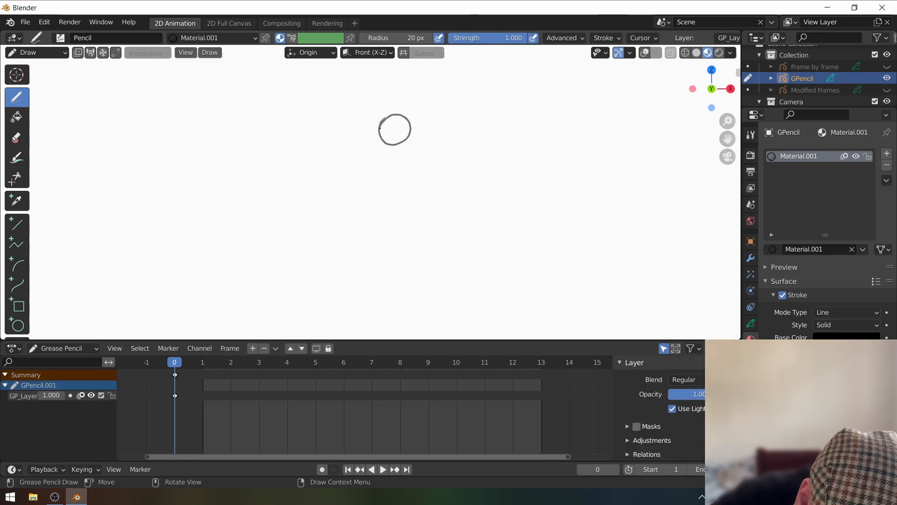
- Edit the new circle and fill frames 0–13 with Interpolate Sequence
key("Tab")
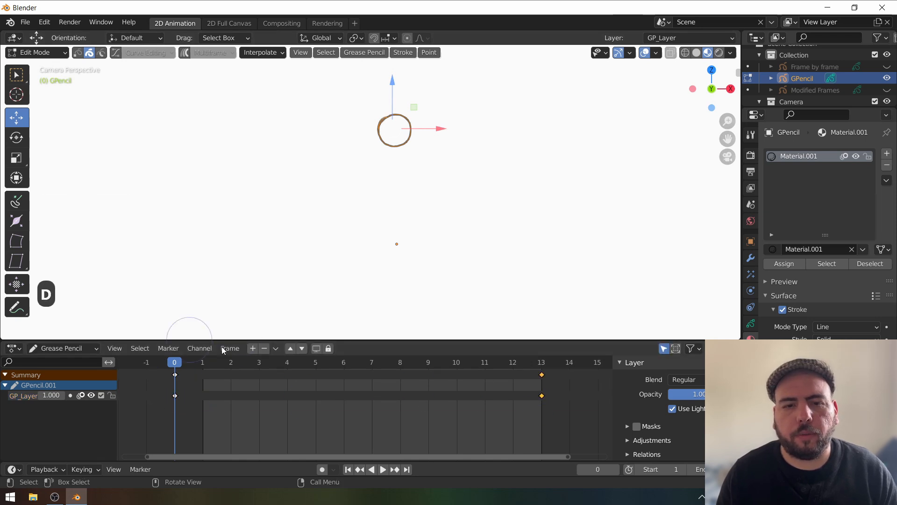
left_click(371, 362)
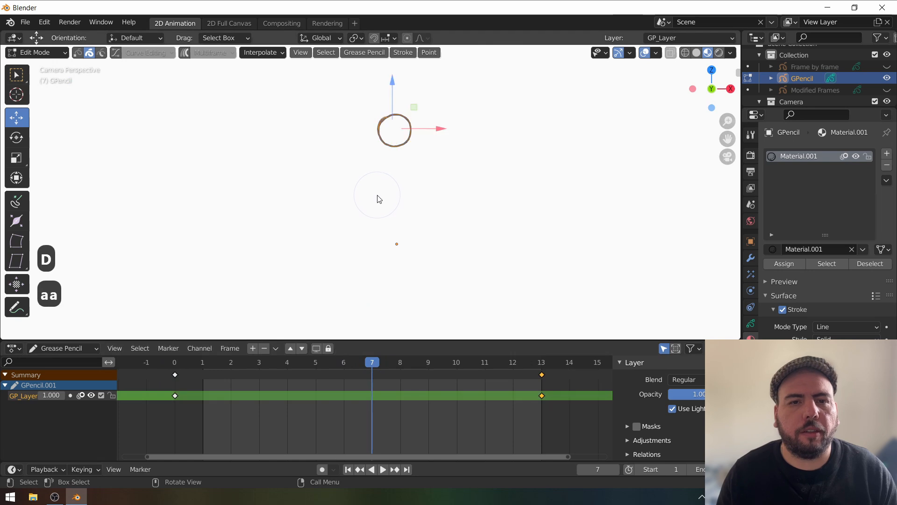
left_click(262, 53)
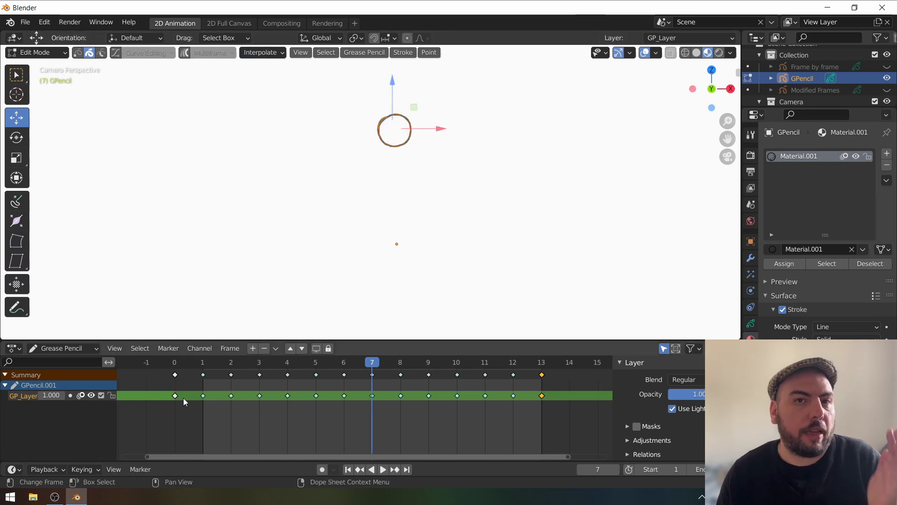
- Play the interpolated animation and adjust from the header menu
left_click(381, 468)
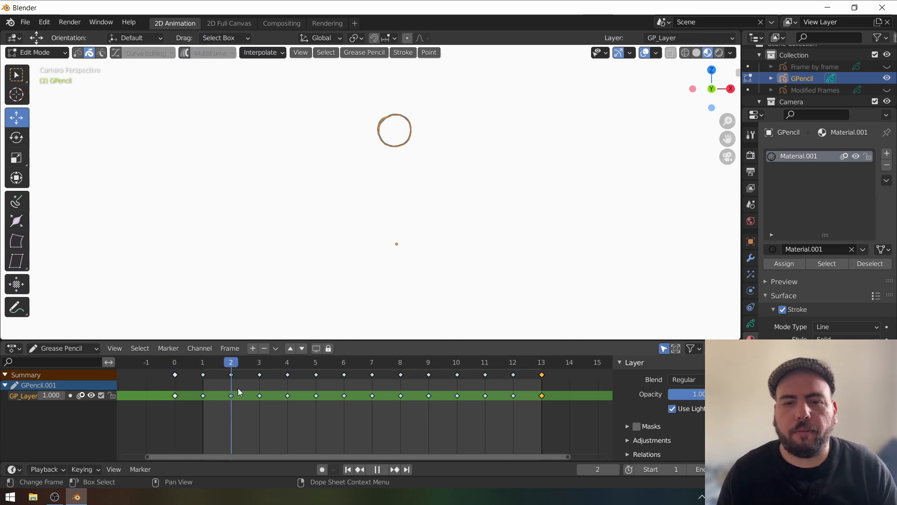
left_click(343, 362)
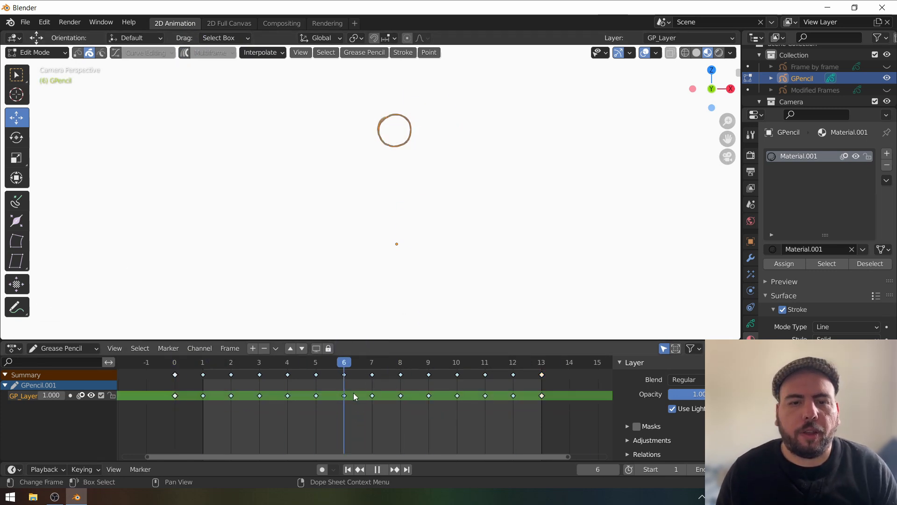
left_click(210, 53)
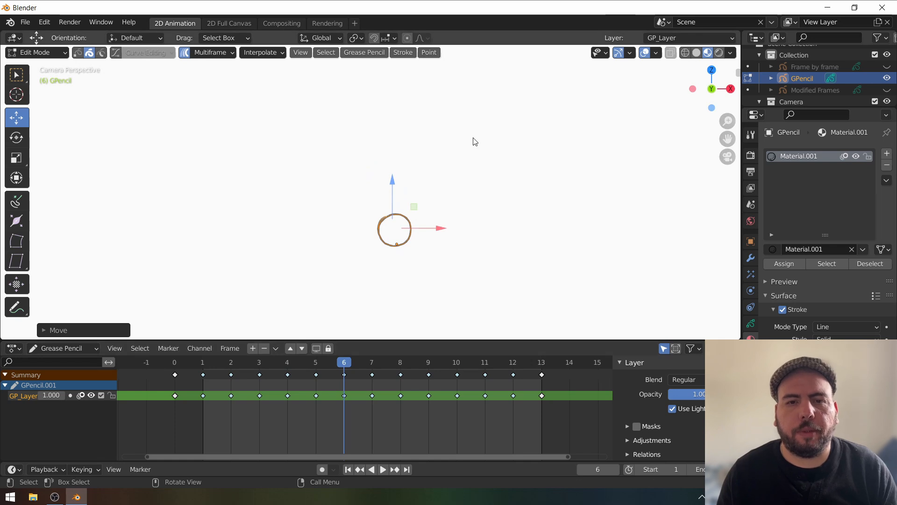
- Raise the ball's strokes across the in-between frames with Multiframe so it rises and falls
key("ctrl+z")
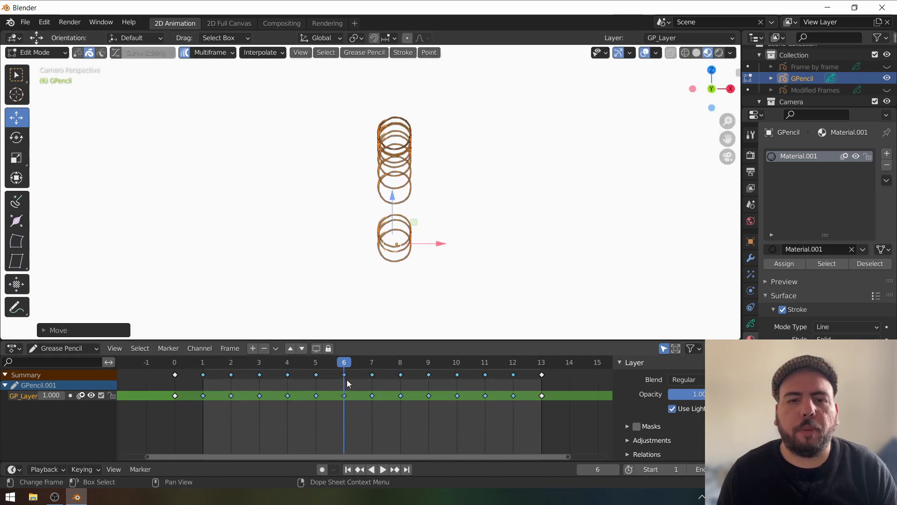
left_click(396, 243)
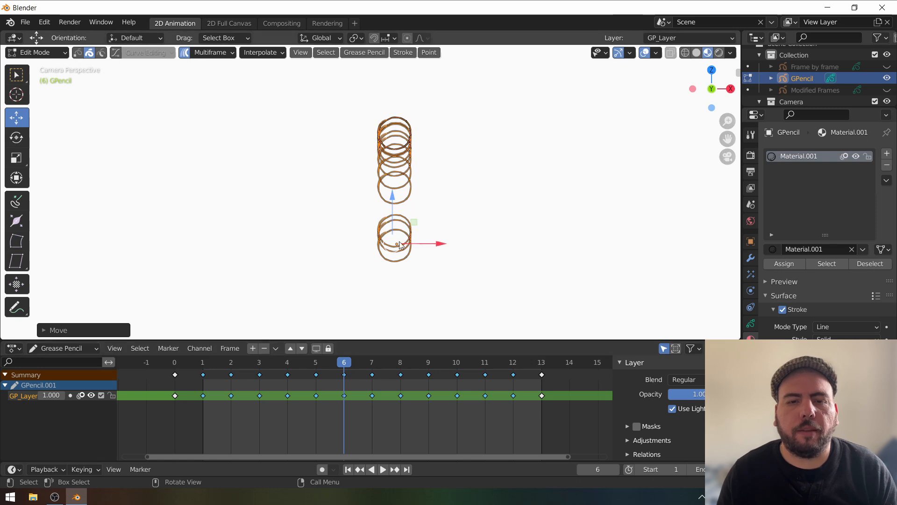
mouse_move(392, 217)
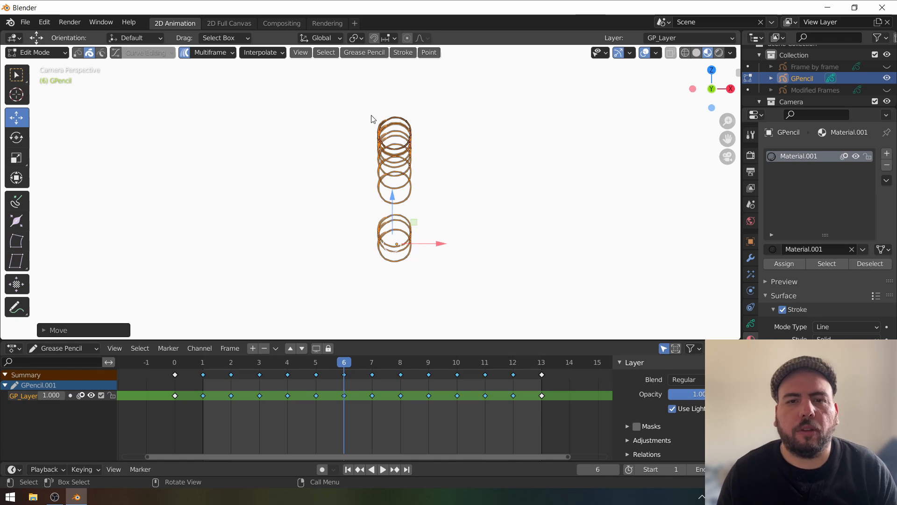
left_click(259, 361)
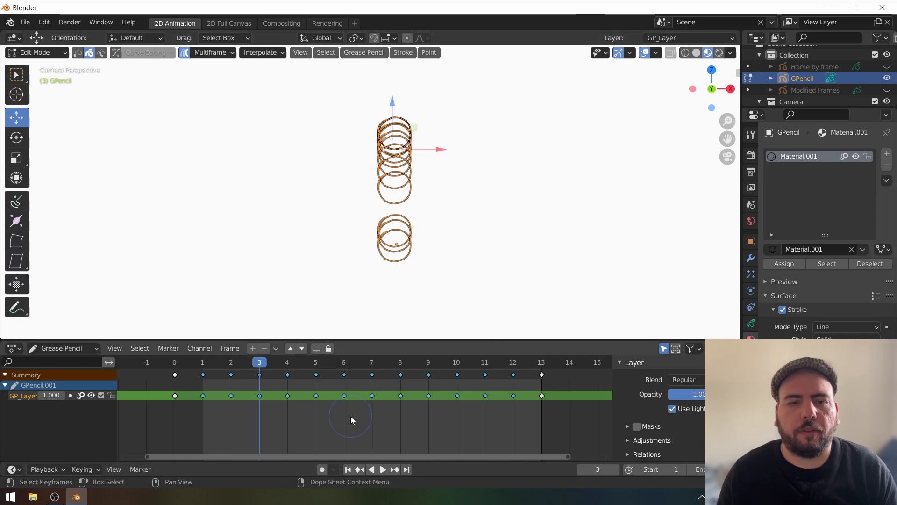
- Preview the bounce from frame 3, then undo the recent stroke moves
key("space")
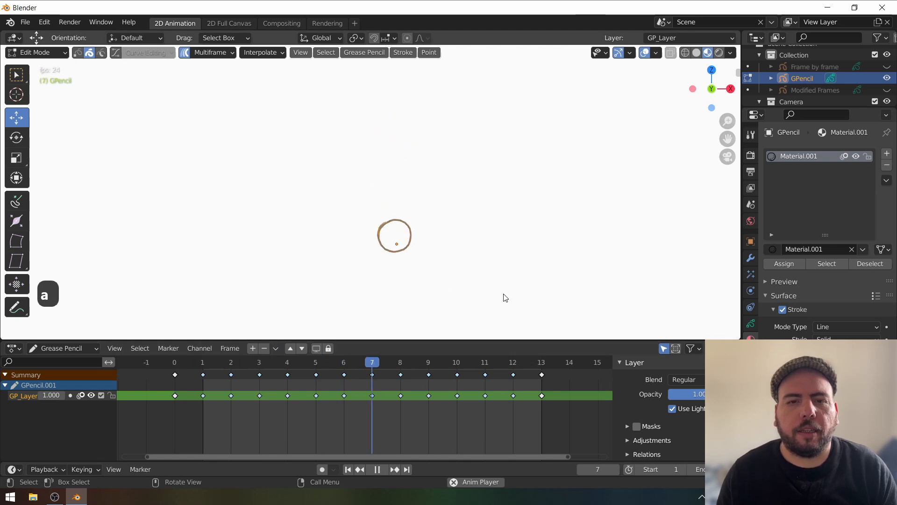
left_click(231, 362)
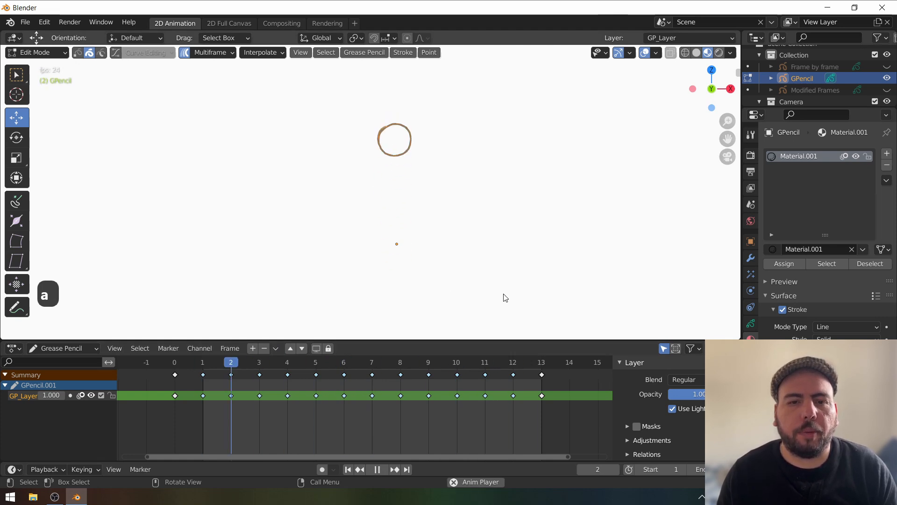
key("ctrl+z")
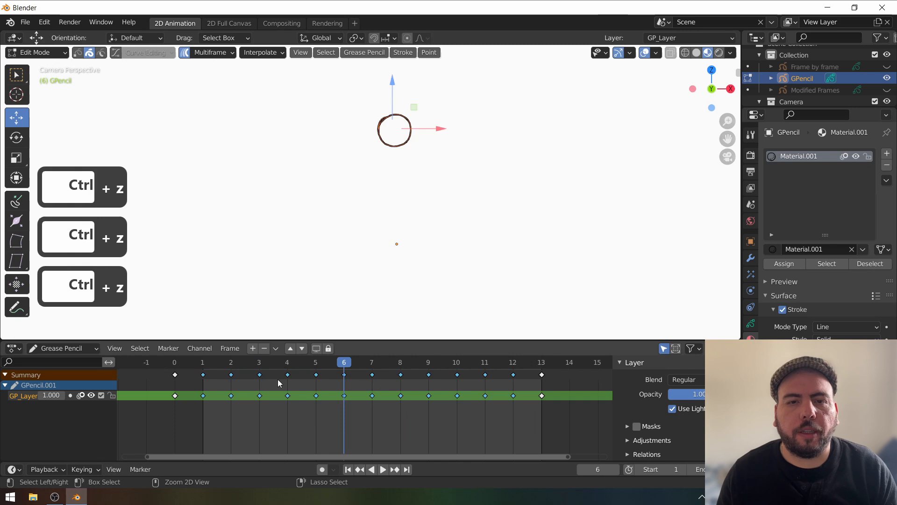
- Arc the middle frames' strokes upward with Multiframe falloff, then play the bounce in Object Mode
left_click(211, 52)
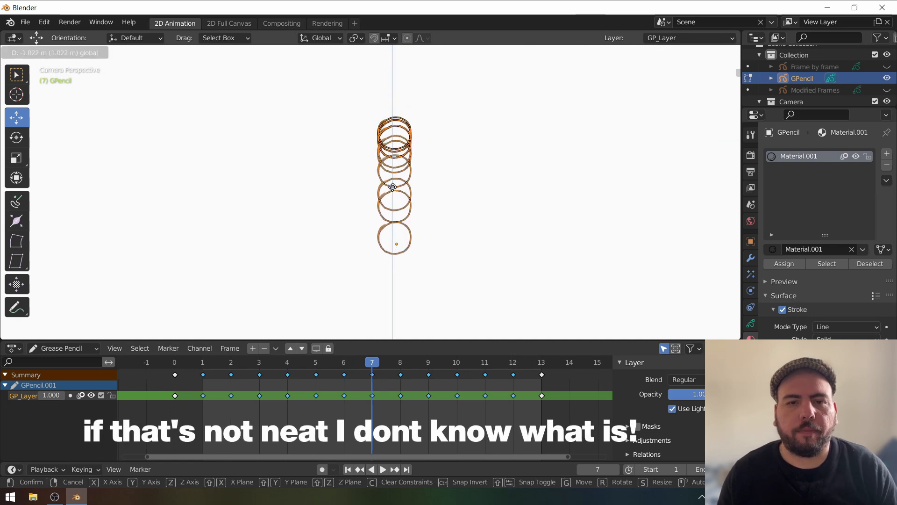
key("Tab")
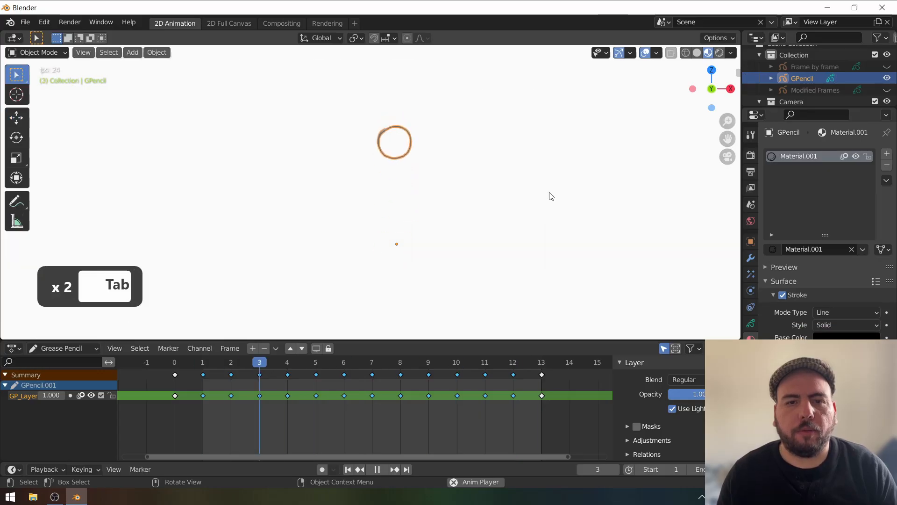
left_click(513, 362)
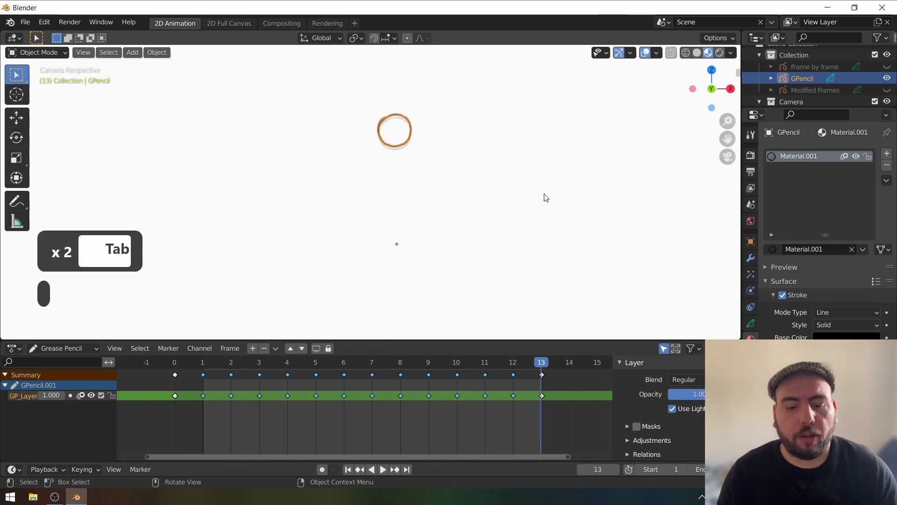
left_click(343, 361)
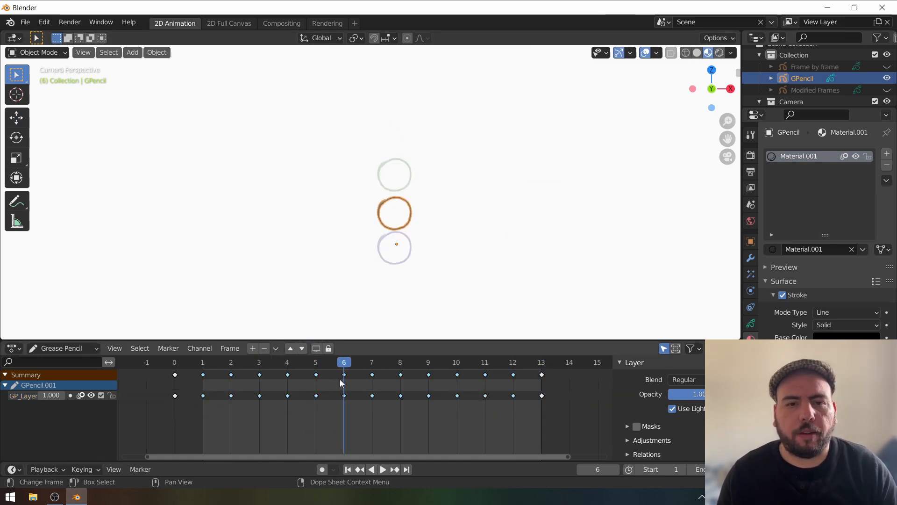
left_click(382, 469)
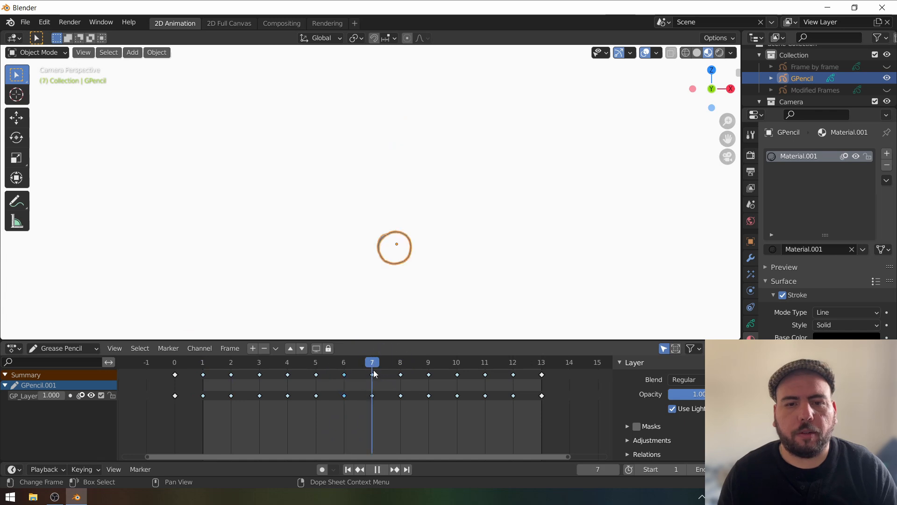
left_click(344, 361)
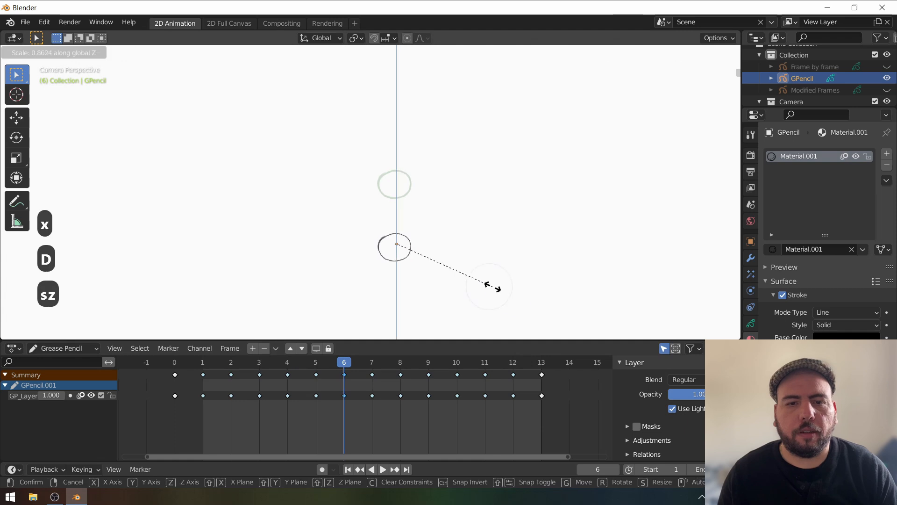
key("Escape")
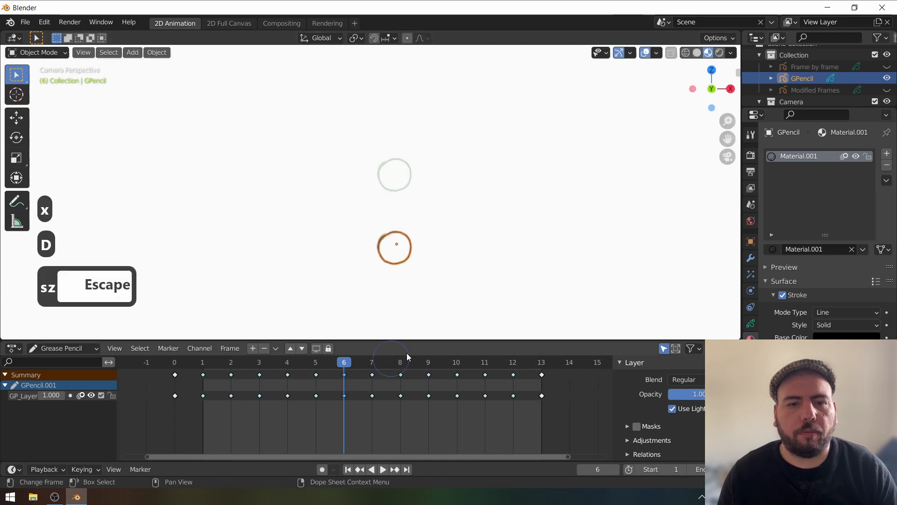
key("escape")
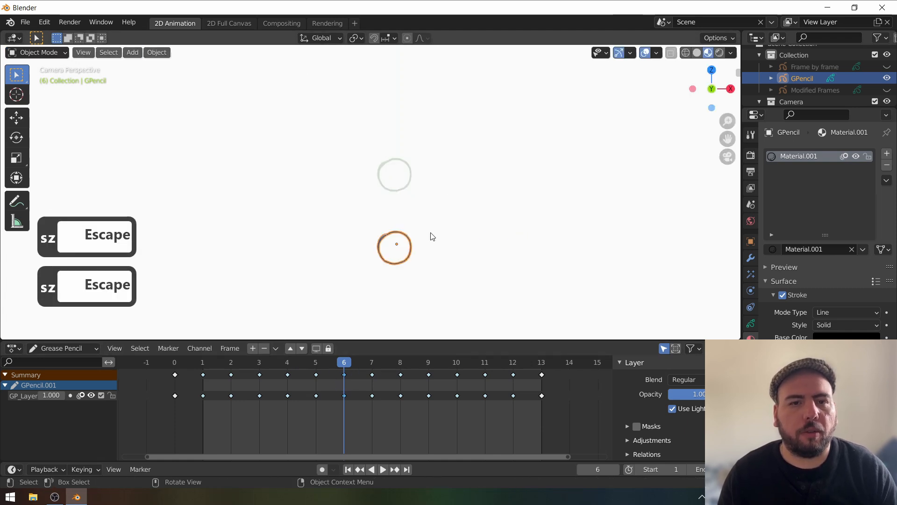
key("Tab")
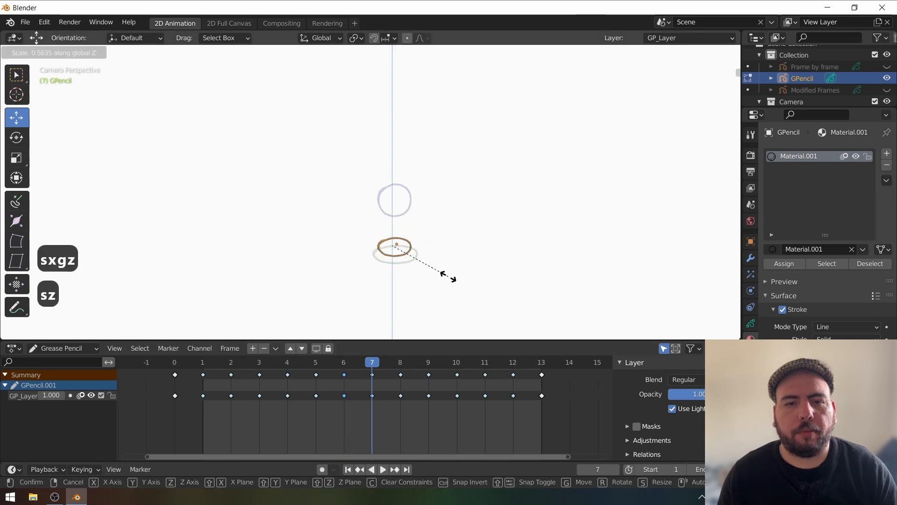
- Squash the ball flat on the contact frame and stretch it taller on frame 5, checking the falloff curve
key("x")
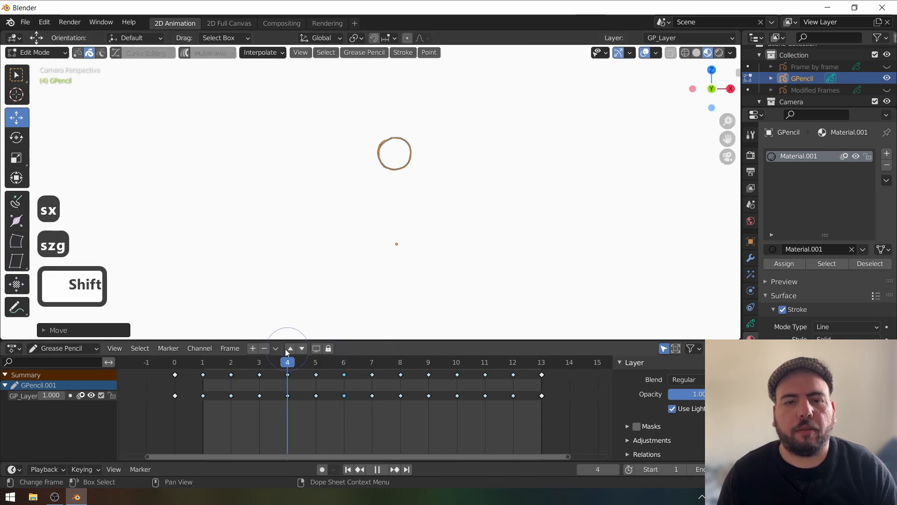
left_click(315, 362)
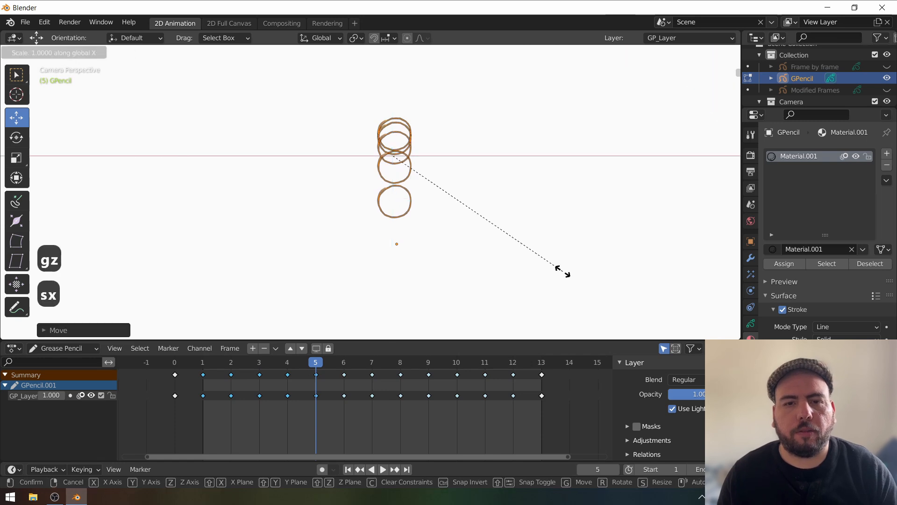
key("z")
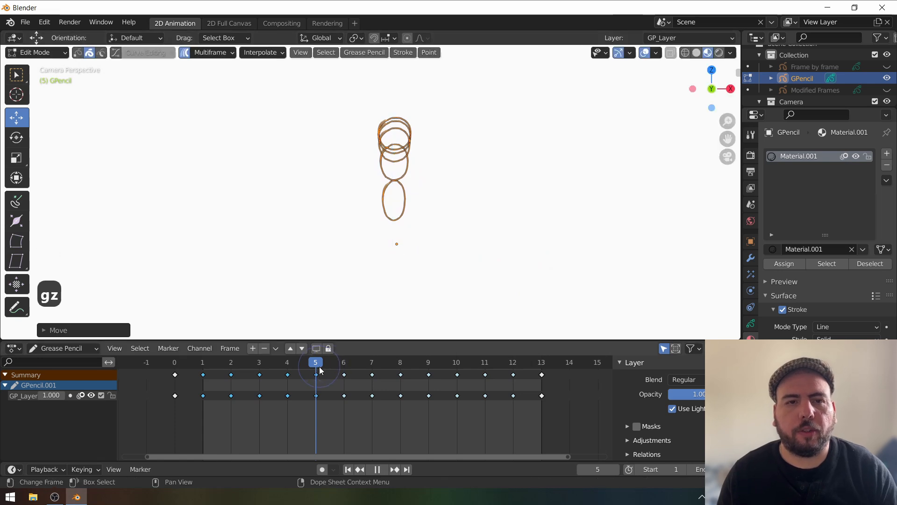
left_click(208, 52)
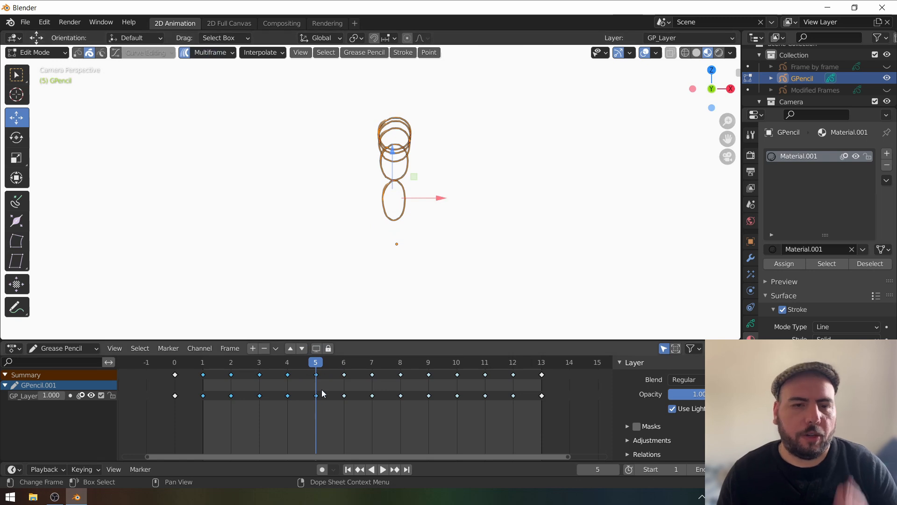
left_click(209, 52)
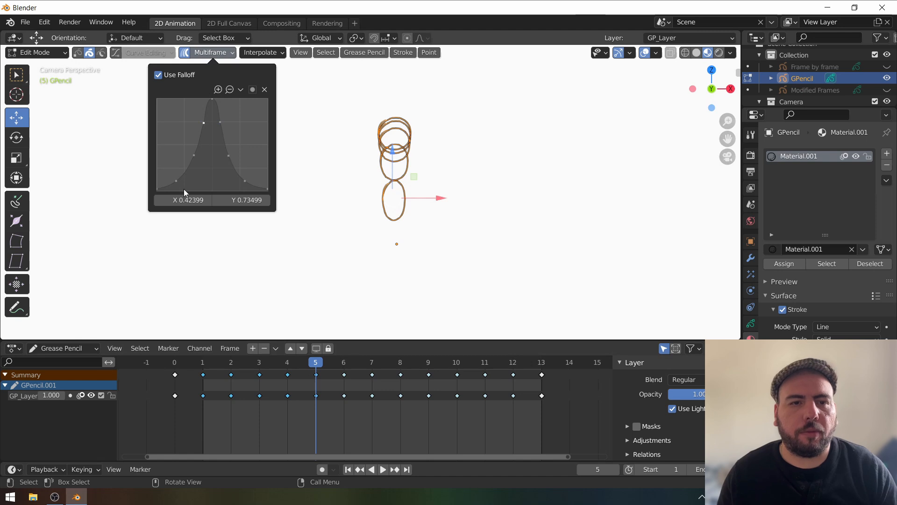
mouse_move(189, 133)
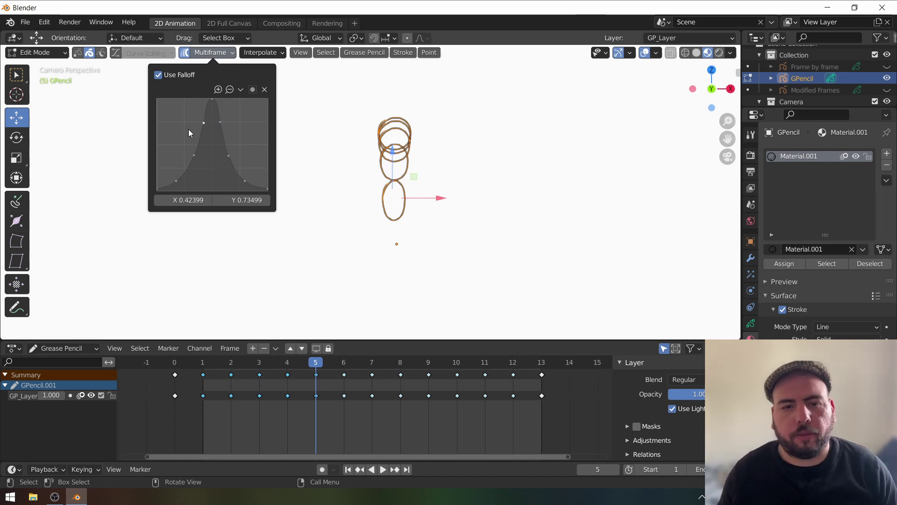
- Stretch the ball vertically on frame 8 as well, then return to Object Mode
left_click(400, 362)
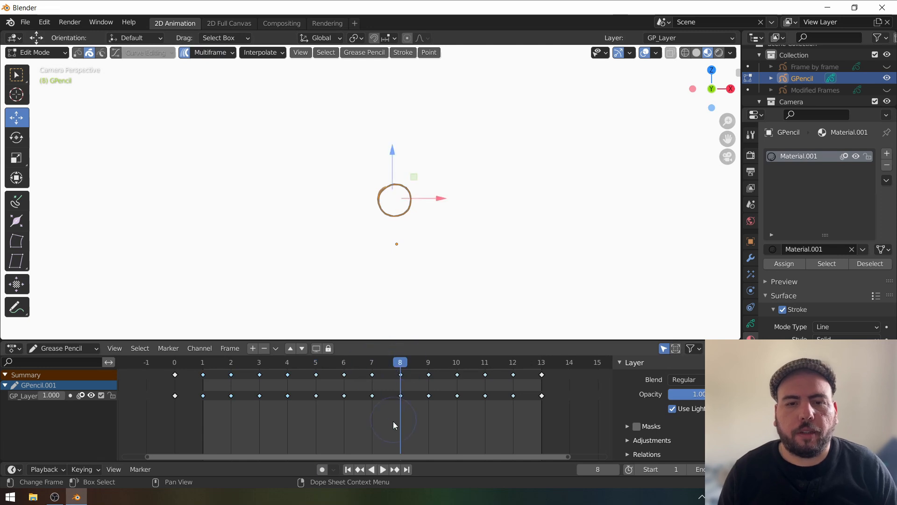
key("s")
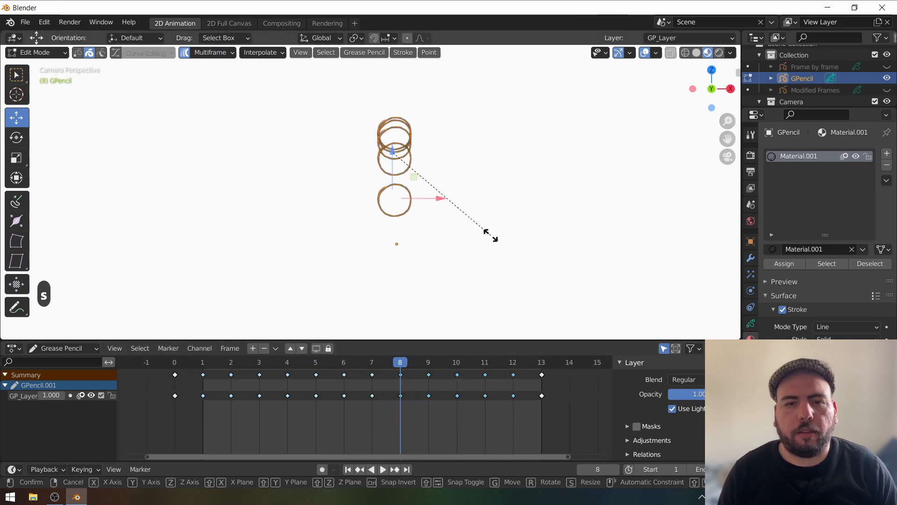
key("z")
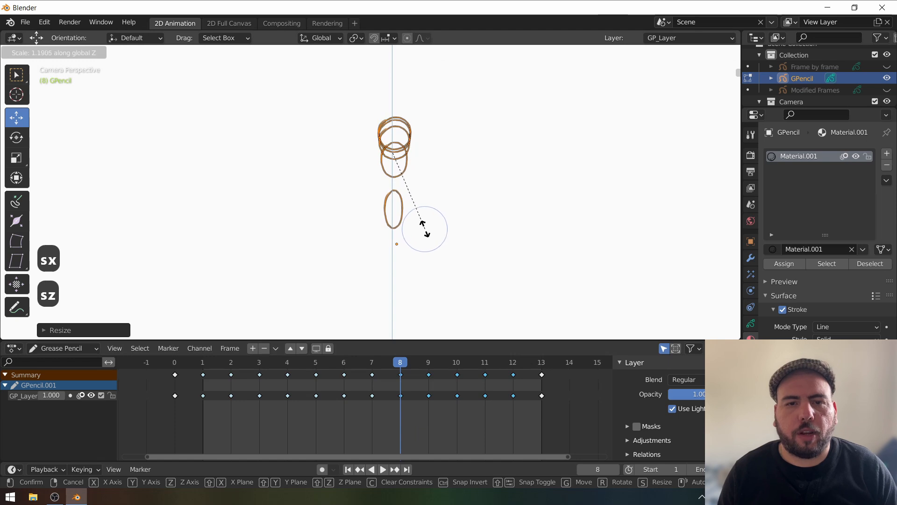
left_click(422, 226)
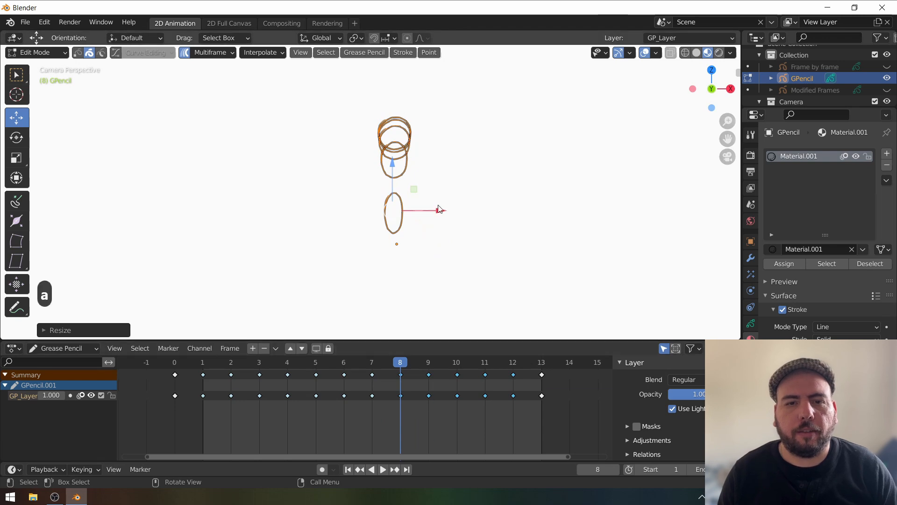
key("Tab")
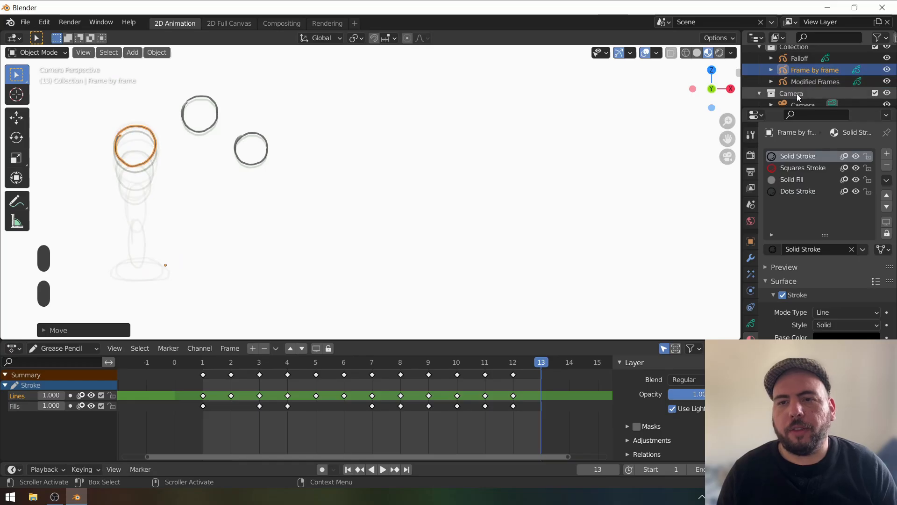
- Add a blank Grease Pencil object 'Object Anim' with a single hand-drawn circle right of the scene
key("Tab")
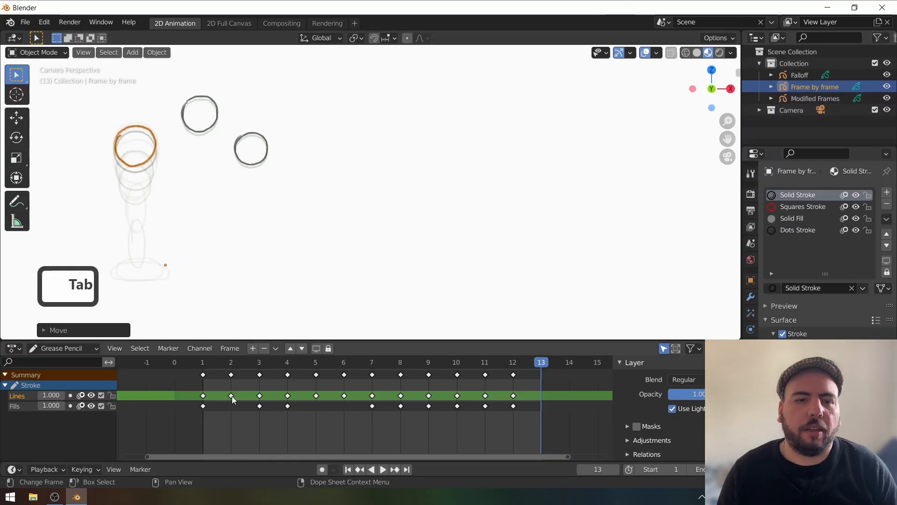
left_click(132, 52)
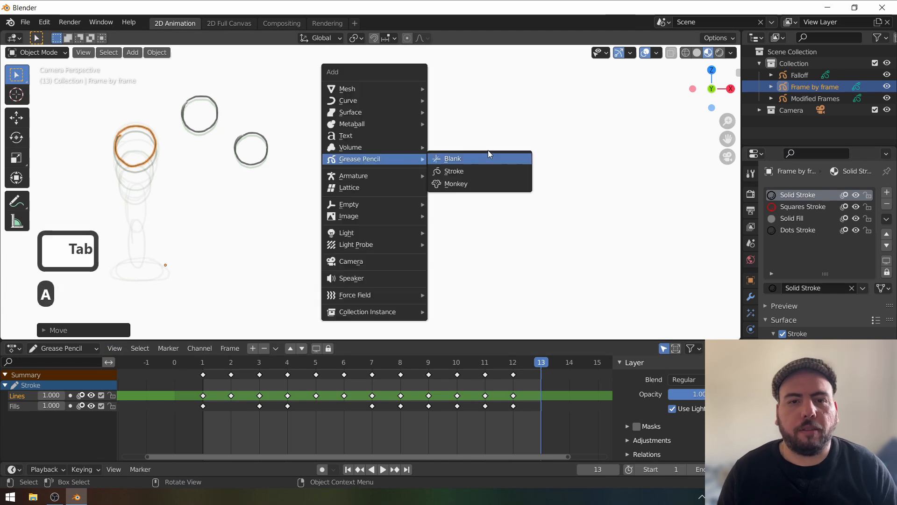
left_click(452, 159)
type("Object Anim")
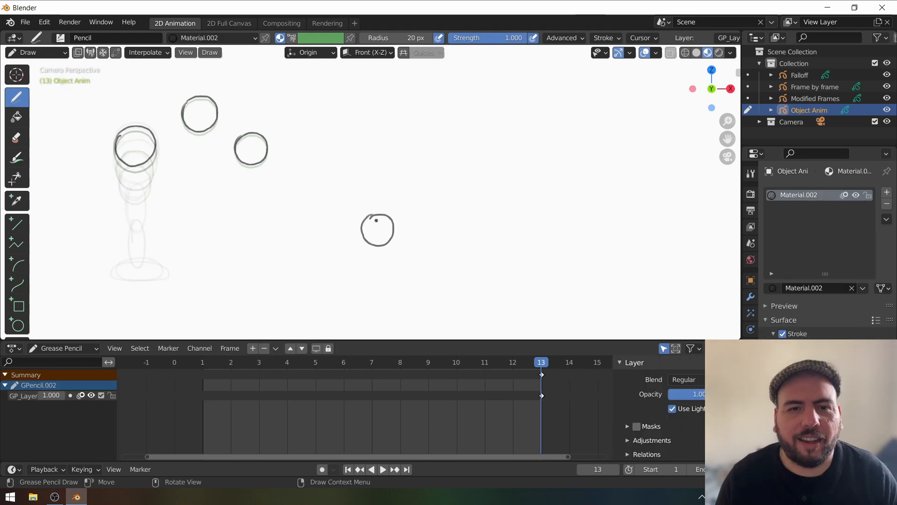
key("Tab")
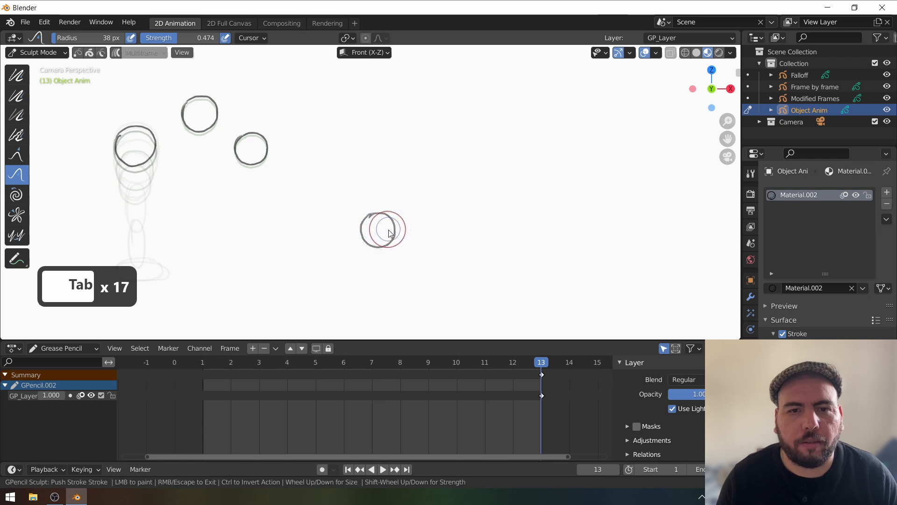
key("Tab")
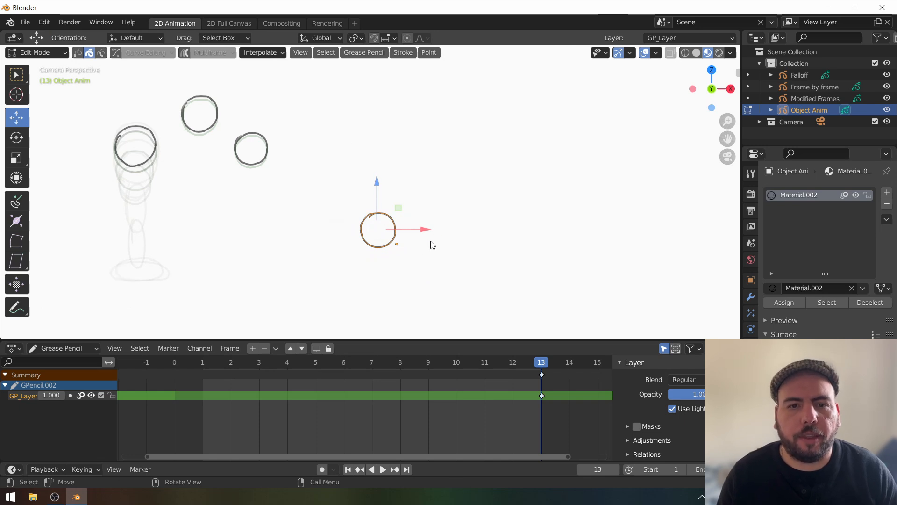
- Reposition the circle, move its drawing key to frame 0 and switch the timeline to Dope Sheet
key("g")
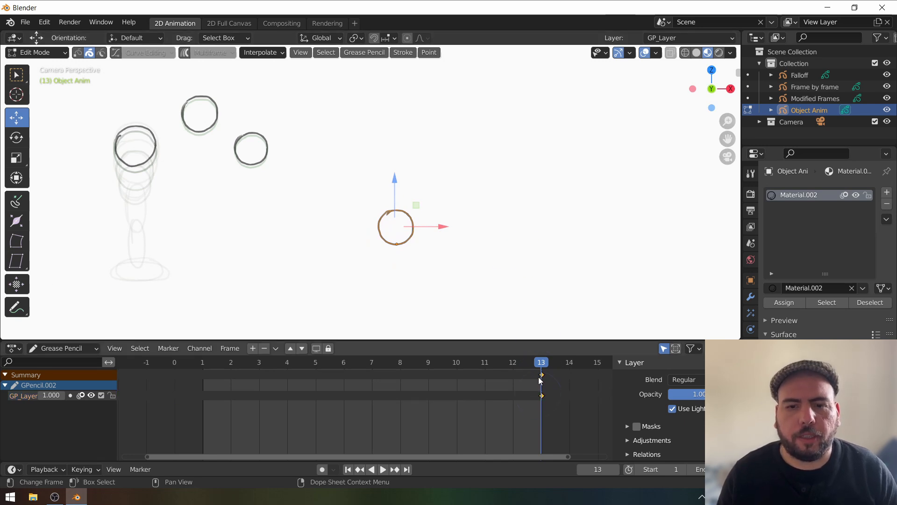
left_click(381, 469)
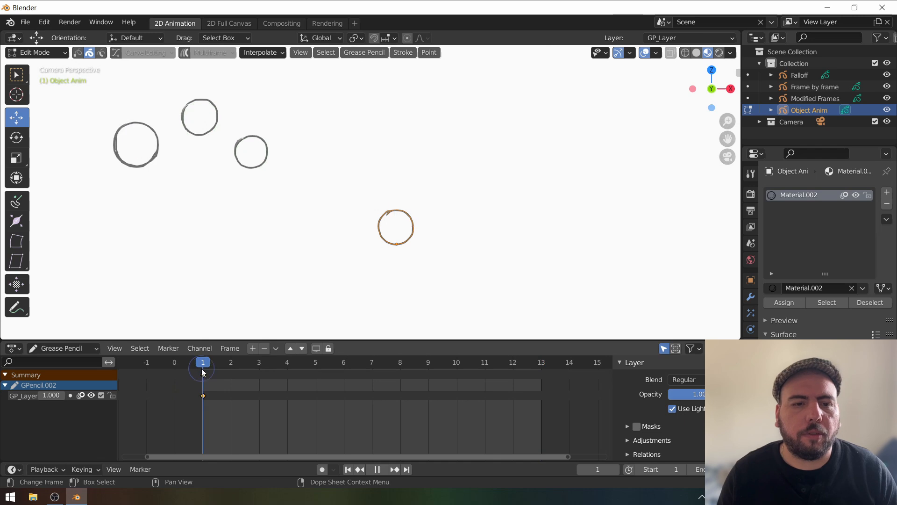
key("s")
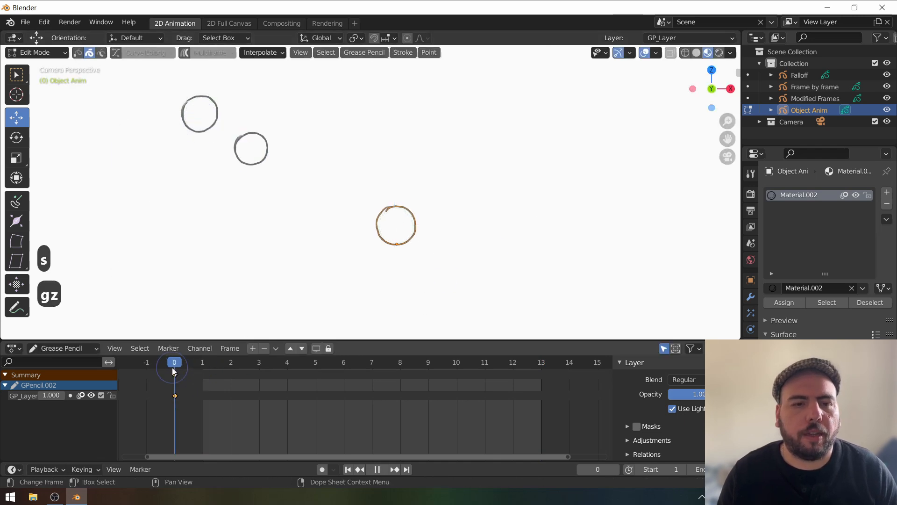
key("Tab")
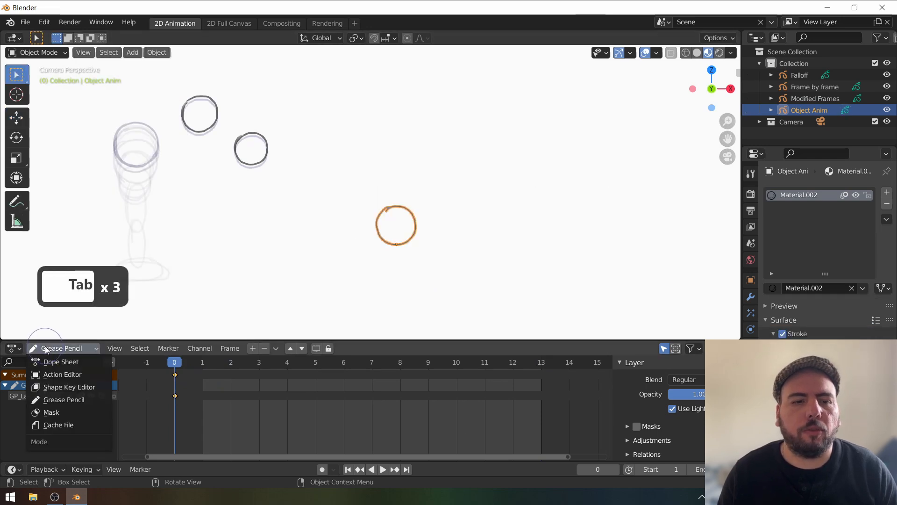
left_click(61, 361)
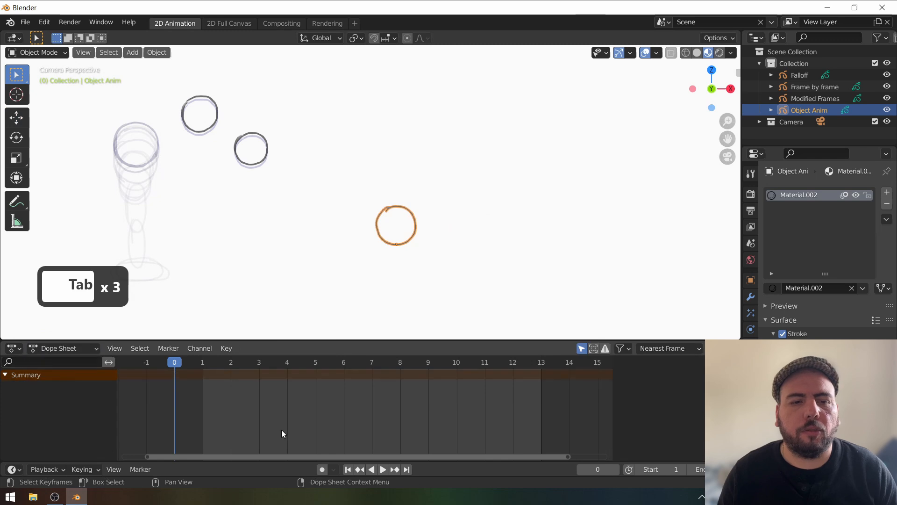
left_click(372, 366)
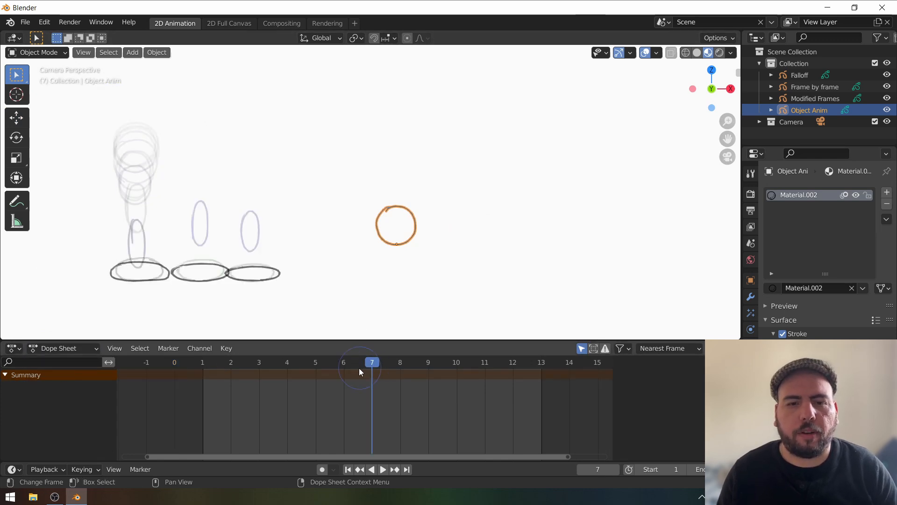
- Key the ball's high start and frame-7 landing, duplicate hold keys and squash it flat on landing
key("i")
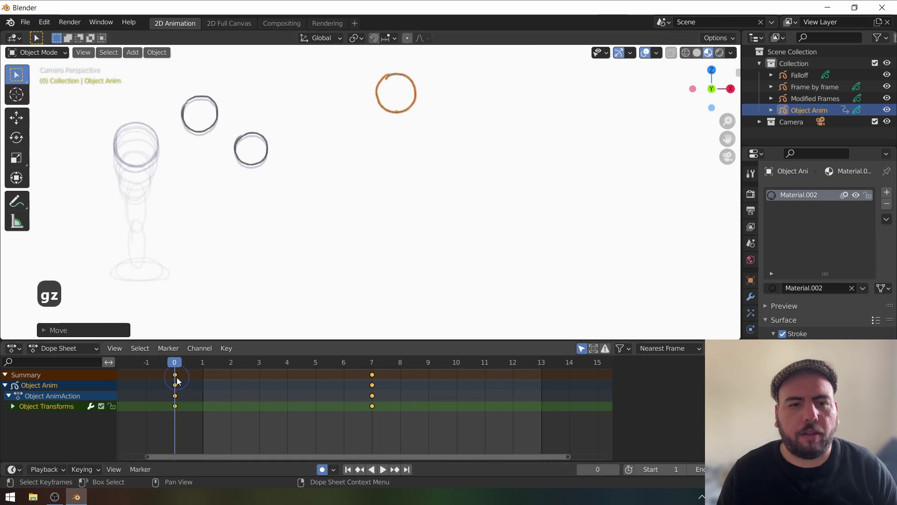
left_click(381, 469)
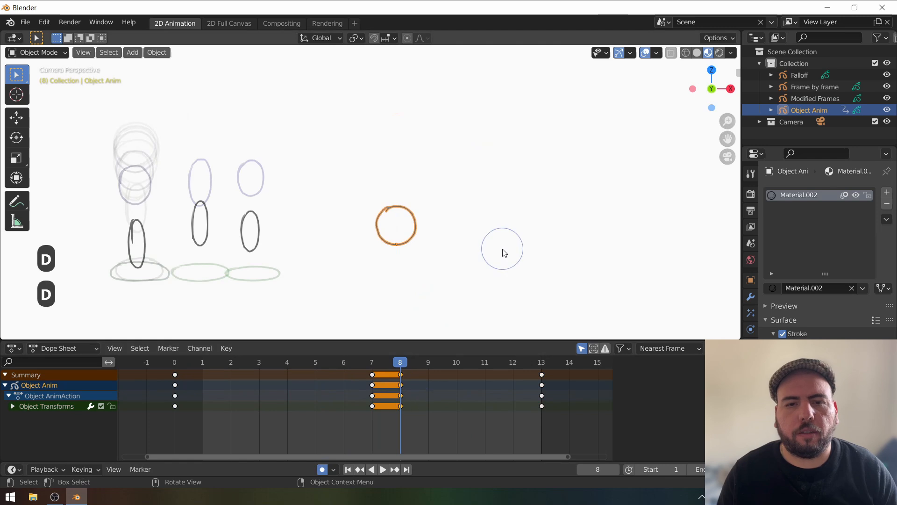
key("s")
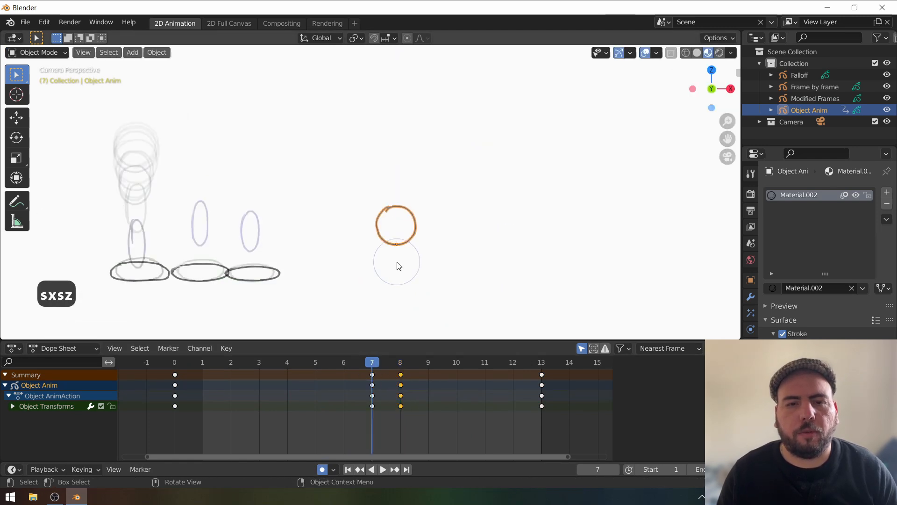
key("z")
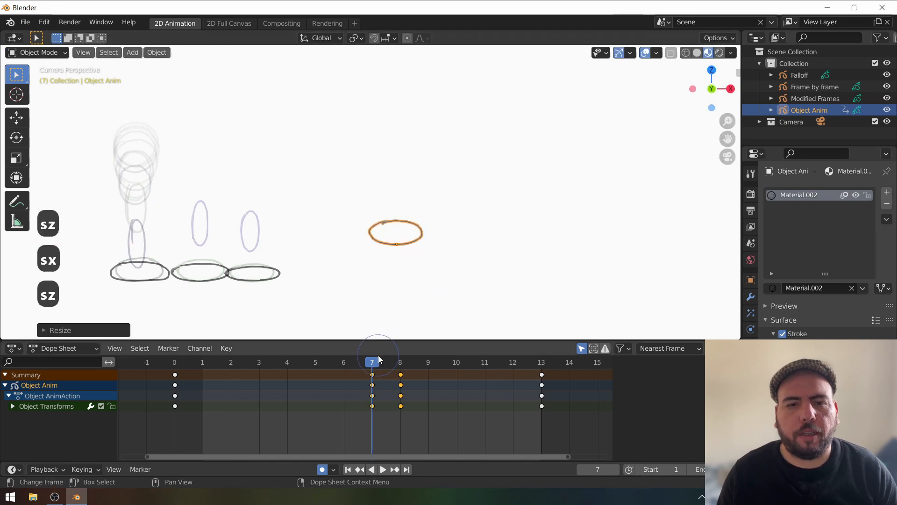
left_click(381, 469)
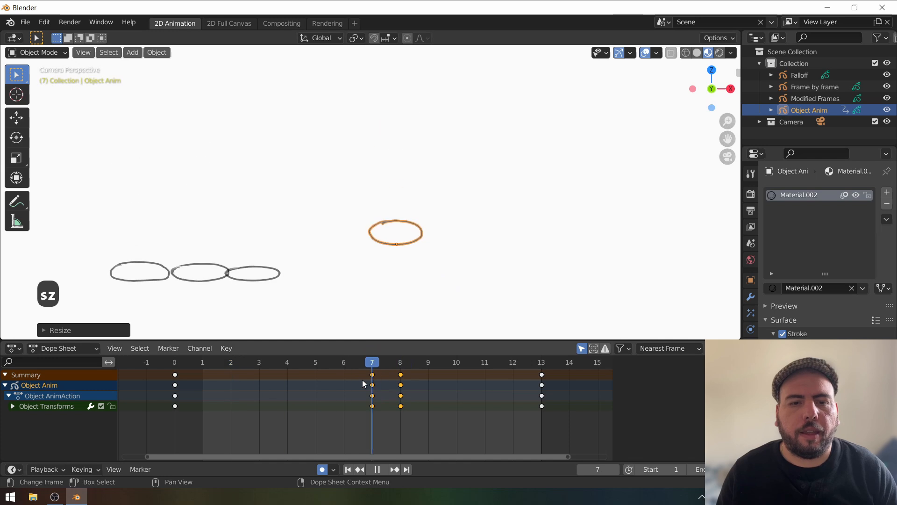
key("Alt+S")
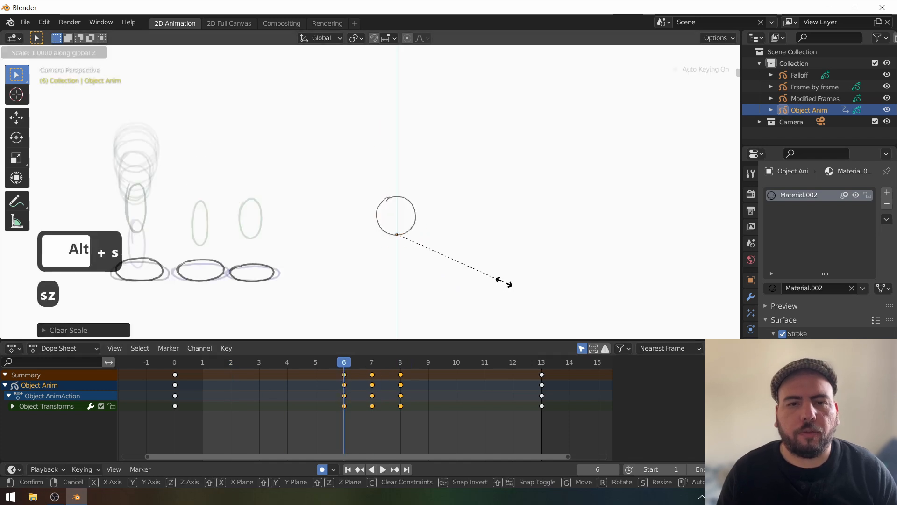
- Stretch the ball tall before and after landing around frames 6 and 9, then check the rebound
key("x")
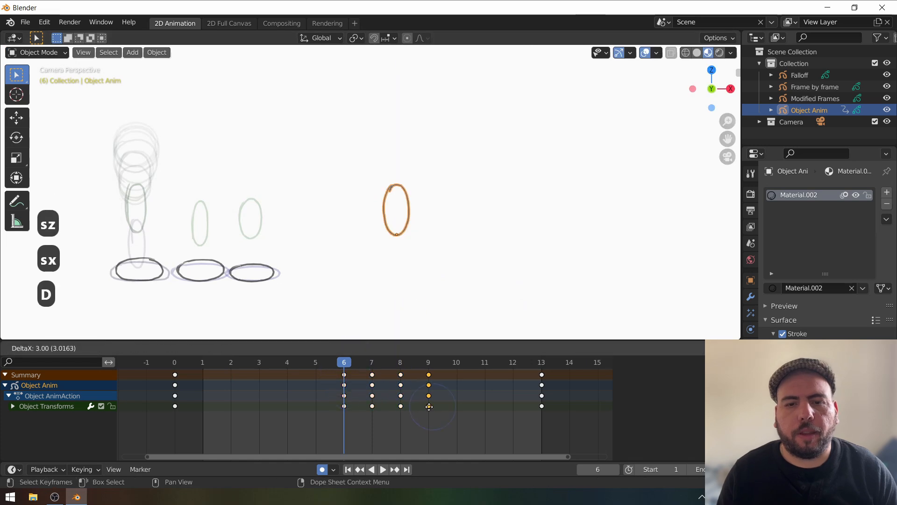
left_click(428, 362)
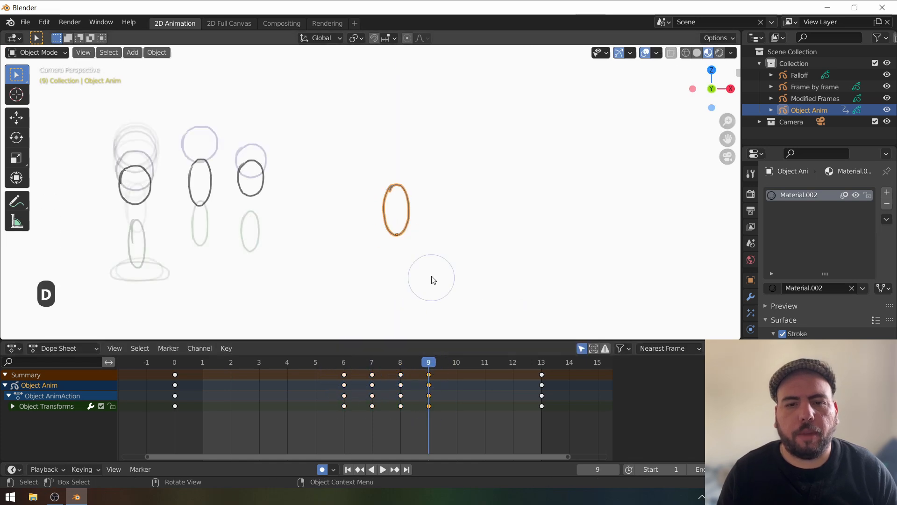
key("Escape")
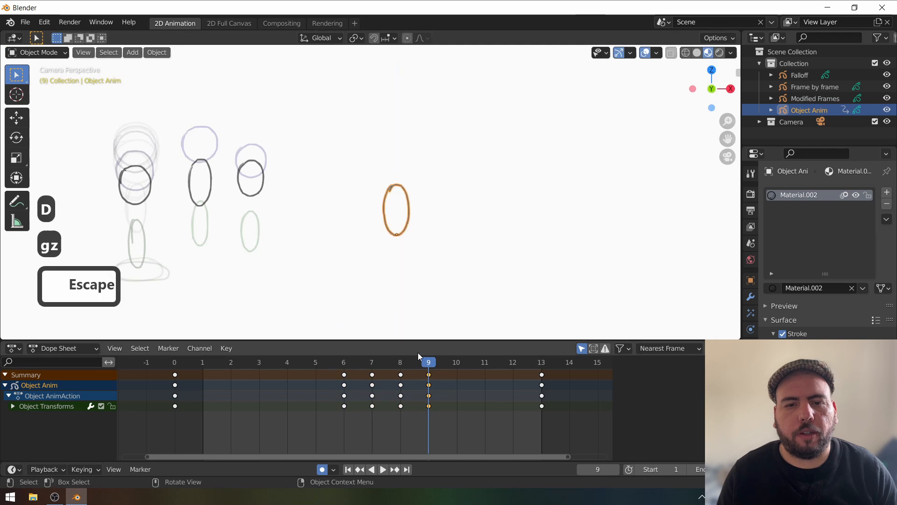
left_click(344, 362)
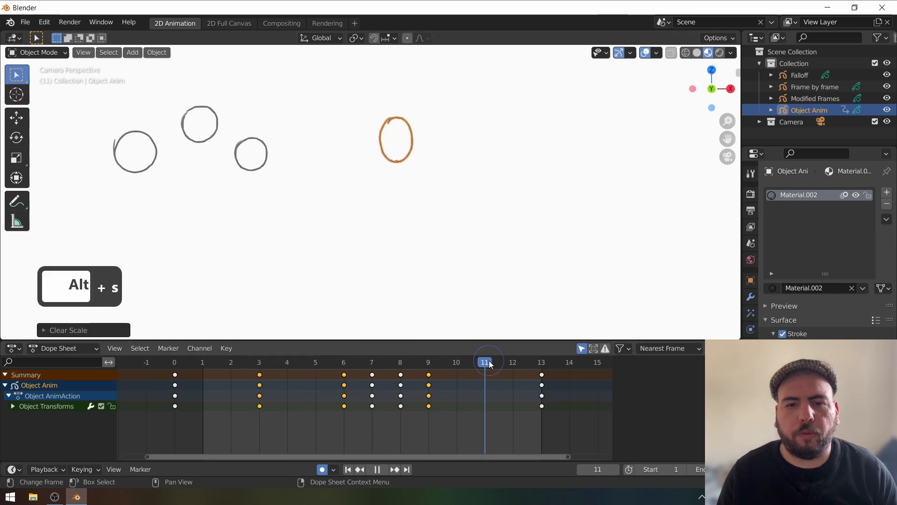
left_click(315, 362)
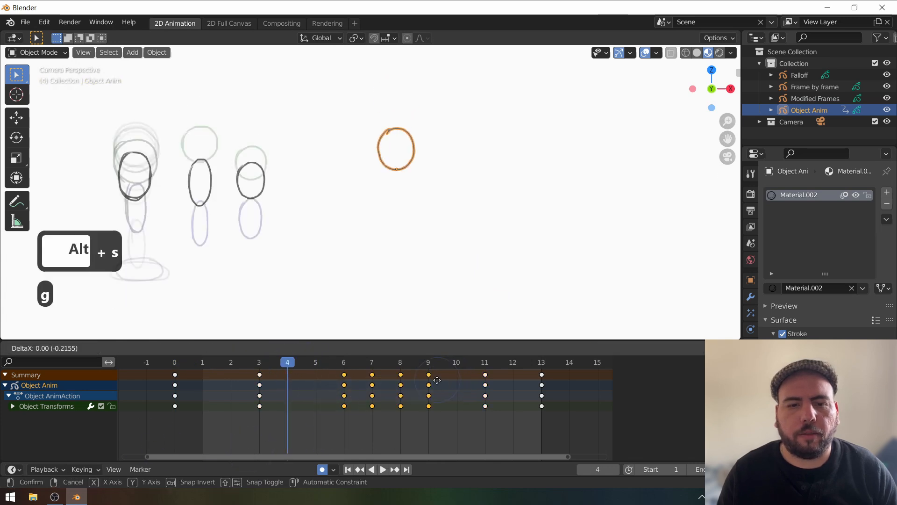
mouse_move(470, 401)
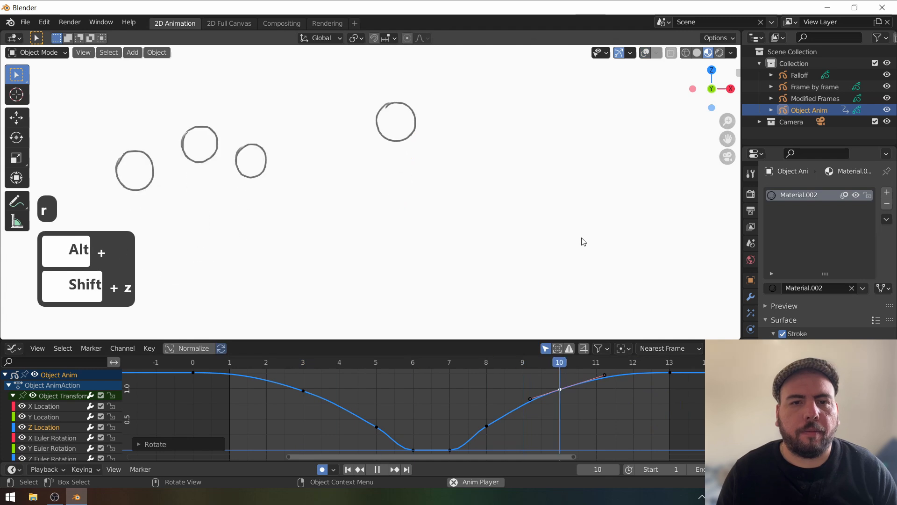
- Ease the Z Location curve handles around the landing and review the smoothed bounce
left_click(412, 361)
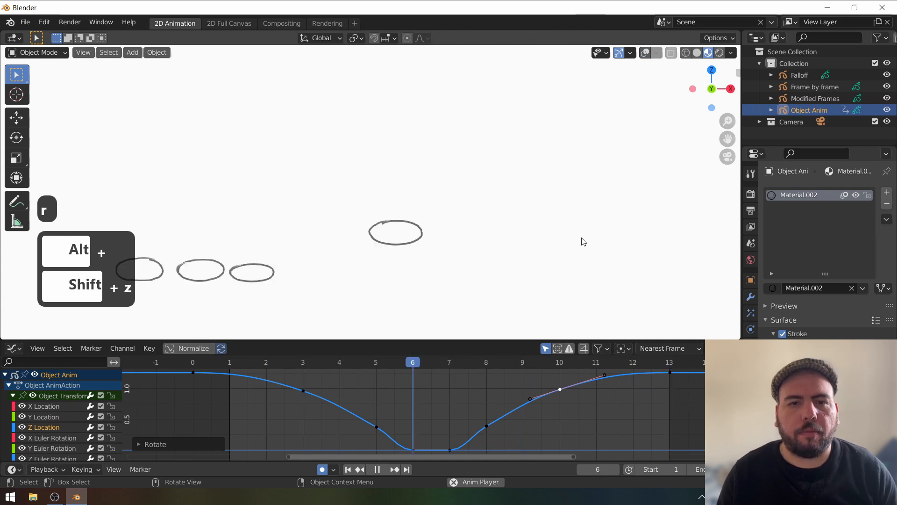
left_click(522, 362)
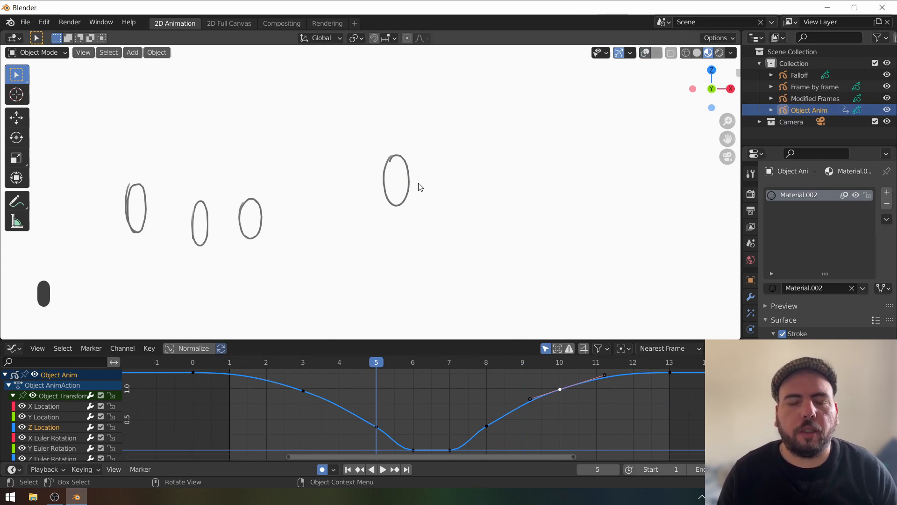
left_click(381, 469)
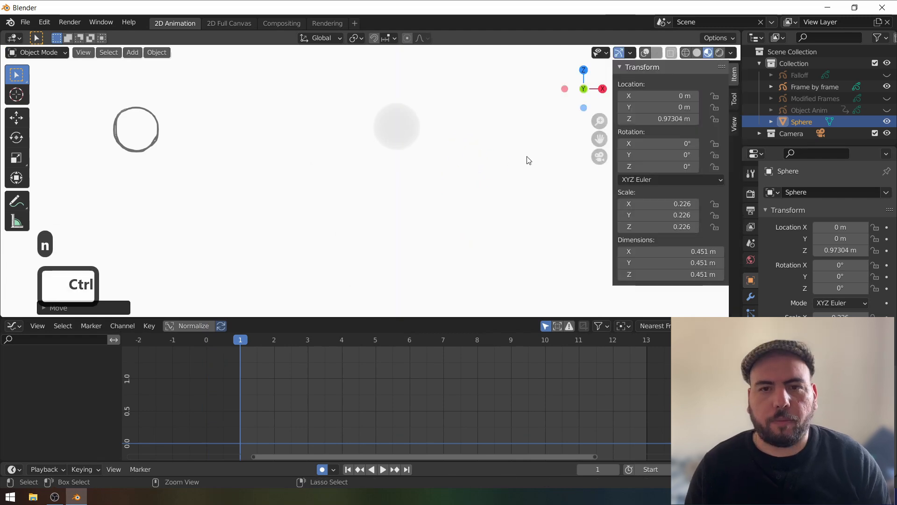
- Apply the sphere's transforms and insert Location, Rotation & Scale keyframes
key("ctrl+a")
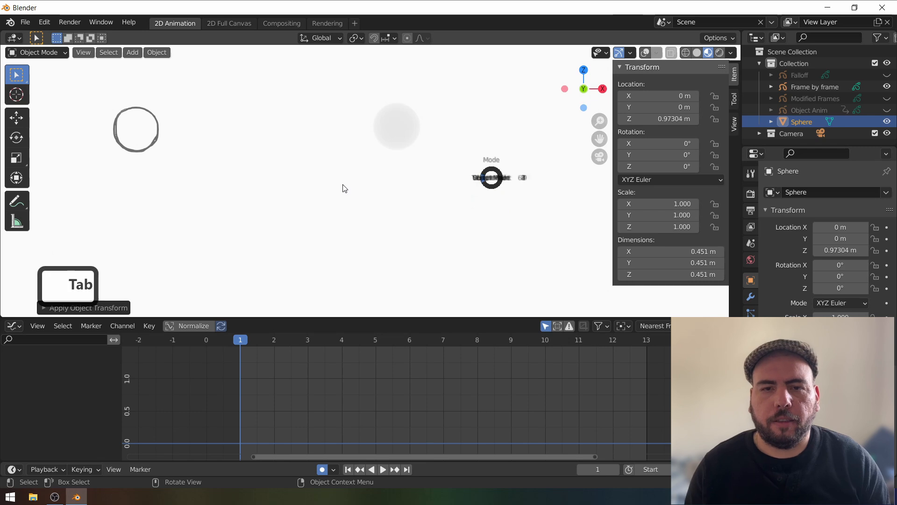
key("i")
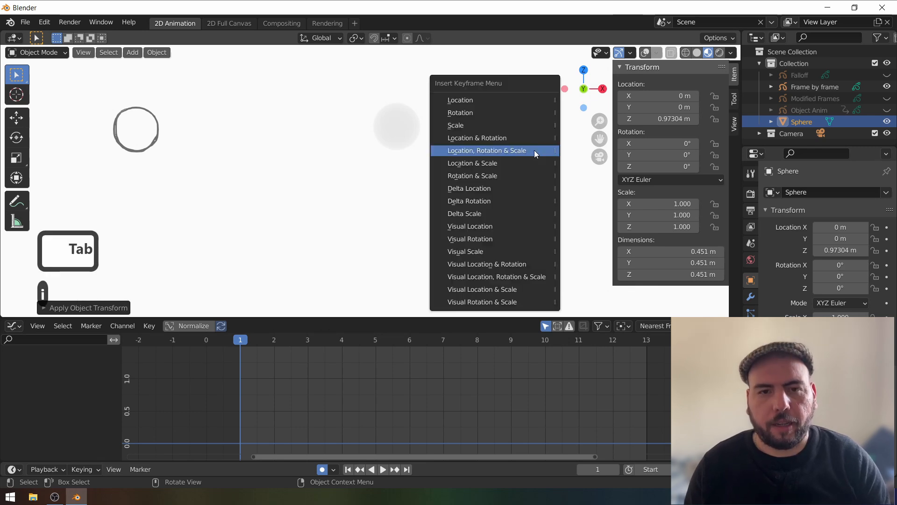
left_click(486, 151)
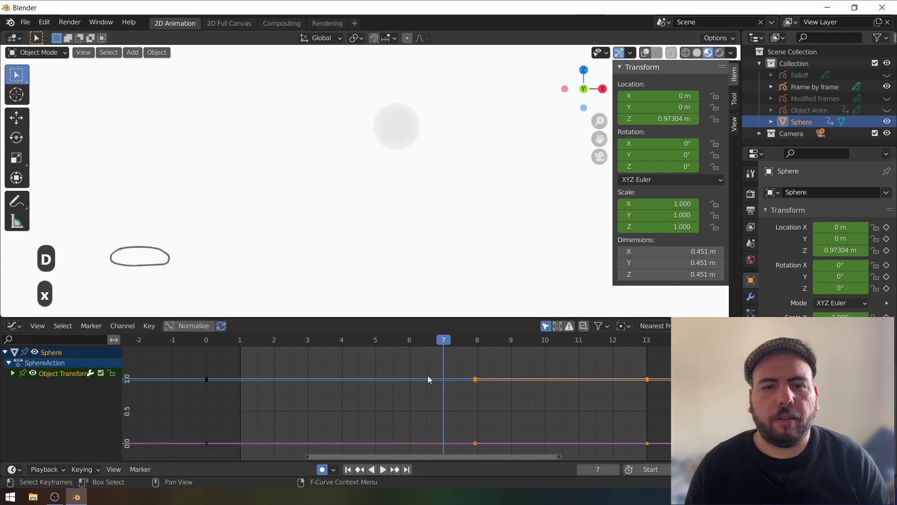
- Key the sphere dropping to the ground around frame 6, then undo the accidental scale tweak
key("g")
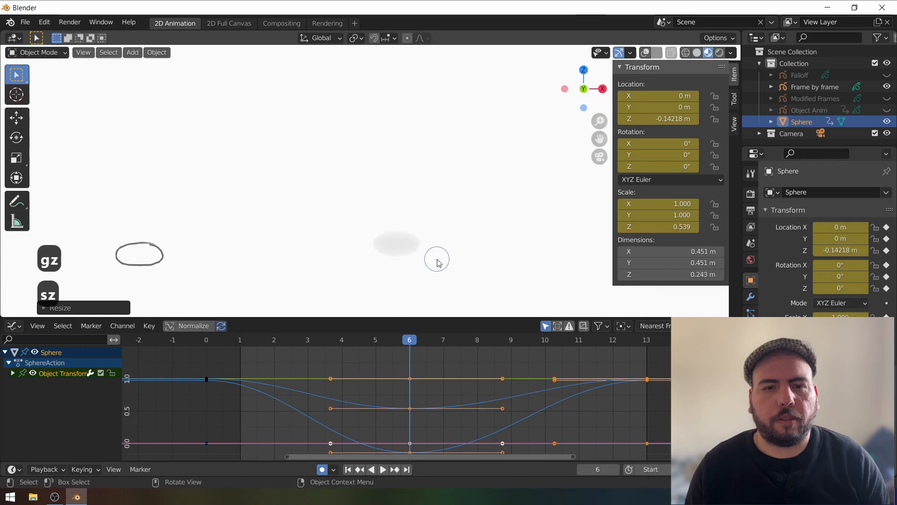
key("g")
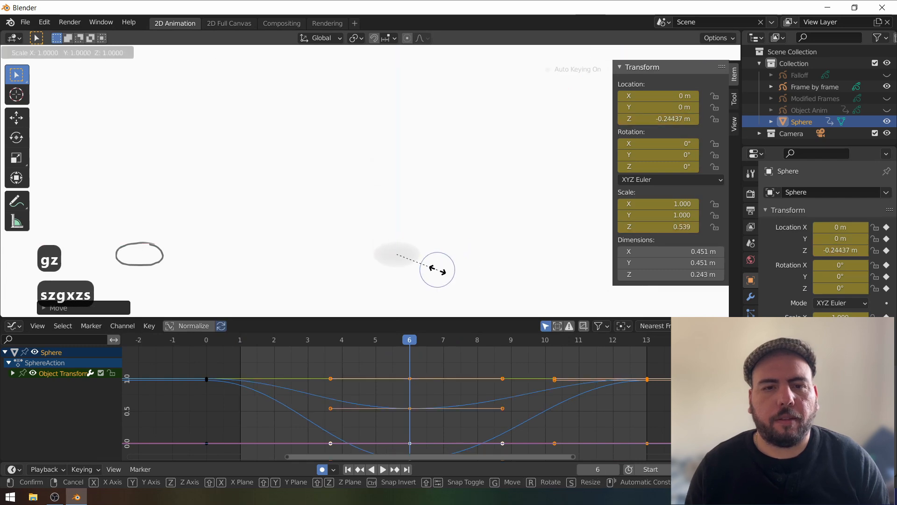
key("ctrl+z")
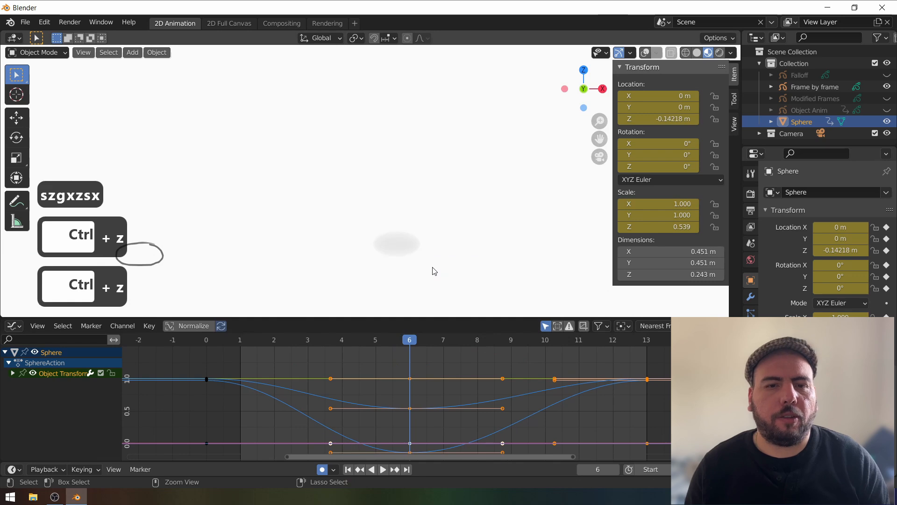
key("ctrl+z")
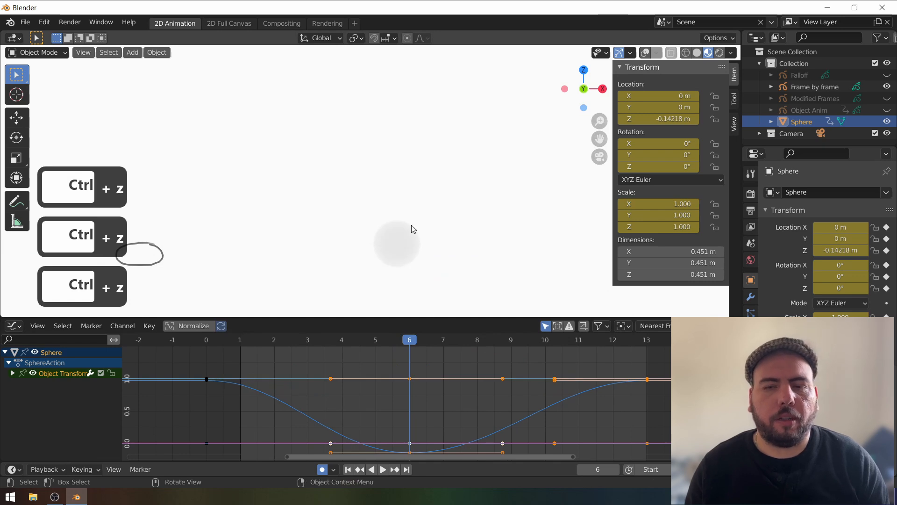
key("ctrl+z")
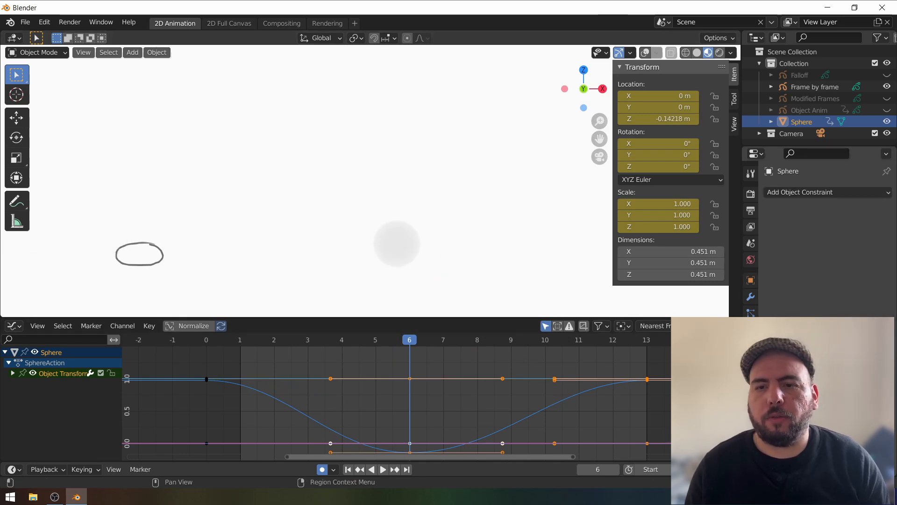
- Add a Maintain Volume constraint (free axis Y) and key a squashed Z scale at the bounce frame
left_click(824, 192)
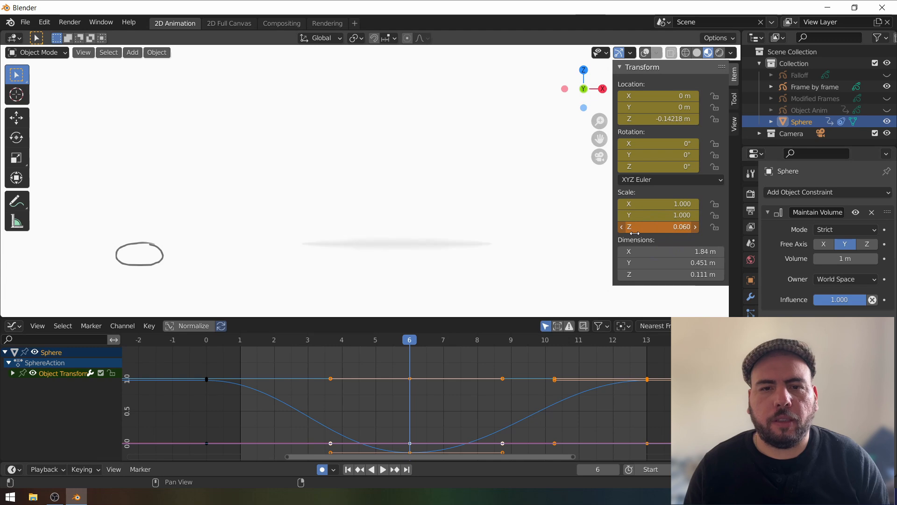
key("ctrl+z")
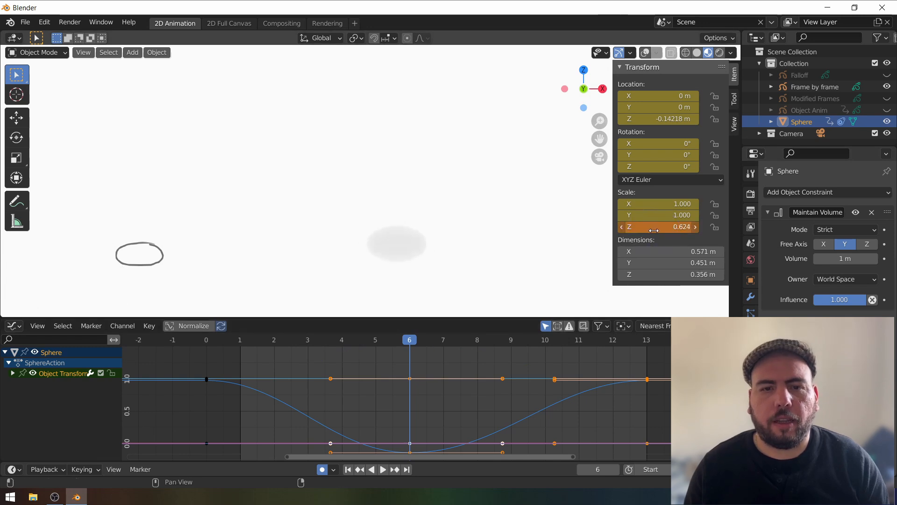
key("g")
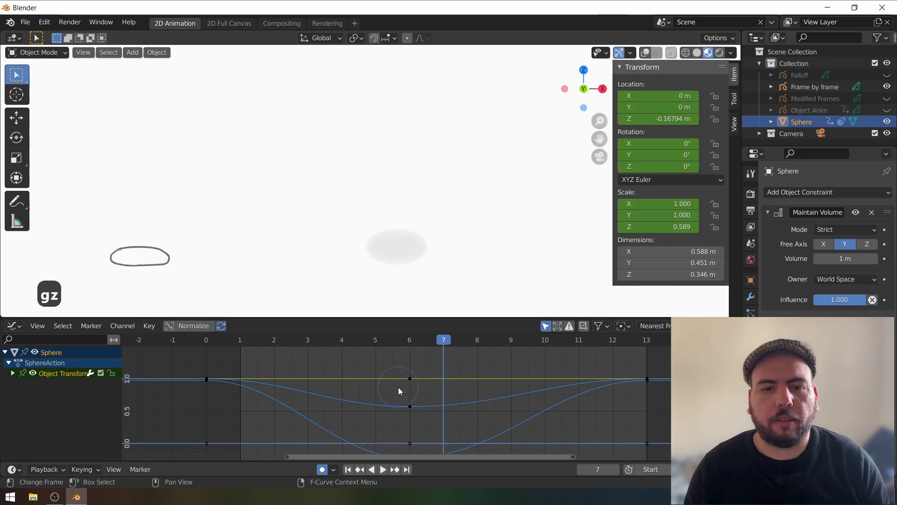
- Key squash and stretch scales on frames 3–10, clearing scale with Alt+S where the sphere is round
key("ctrl+tab")
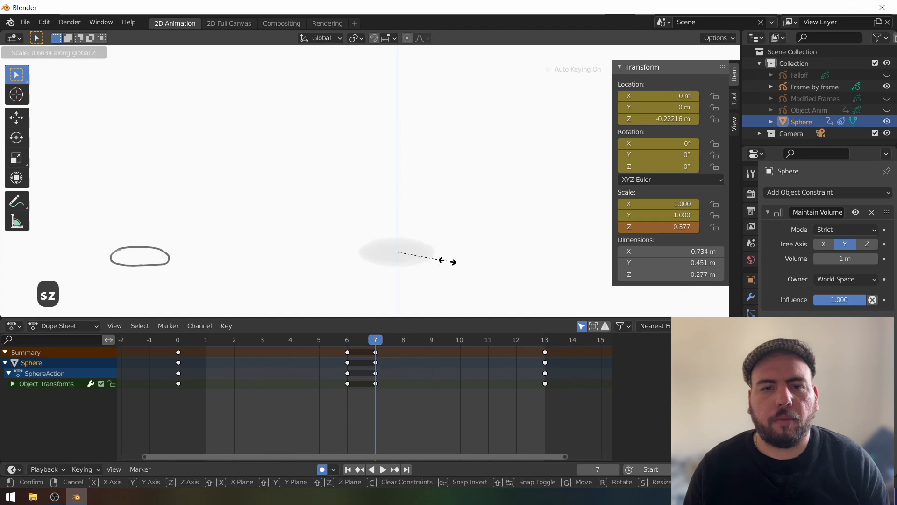
key("g")
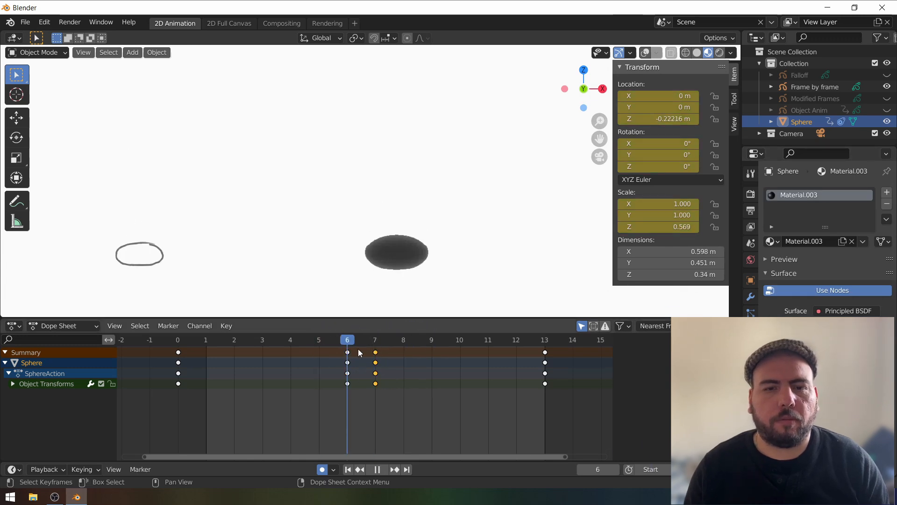
left_click(318, 340)
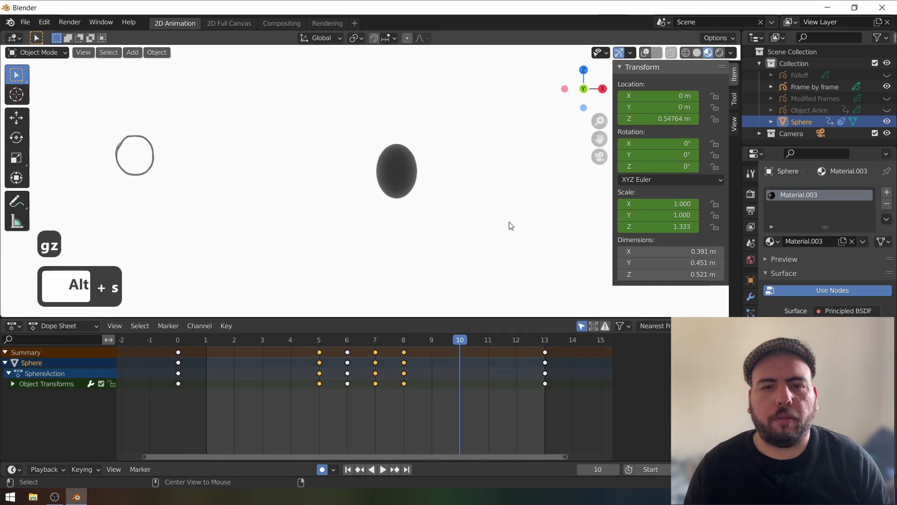
key("alt+s")
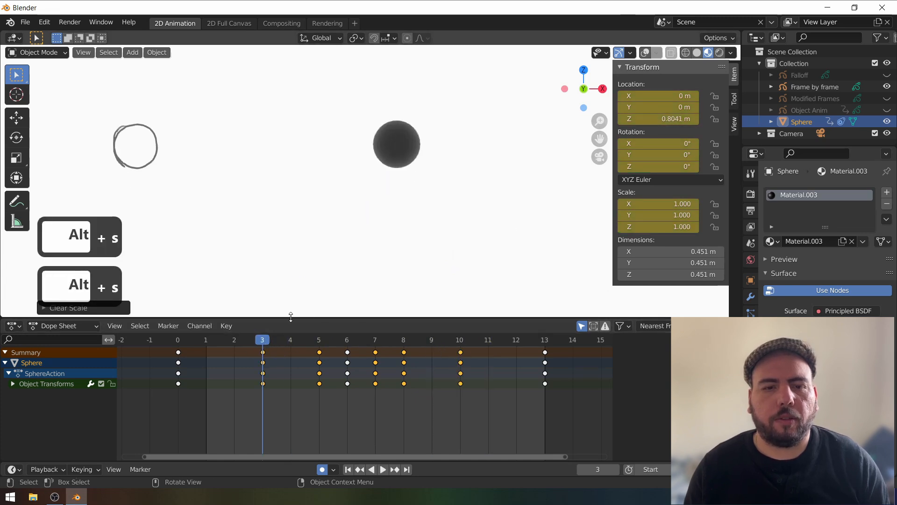
left_click(383, 470)
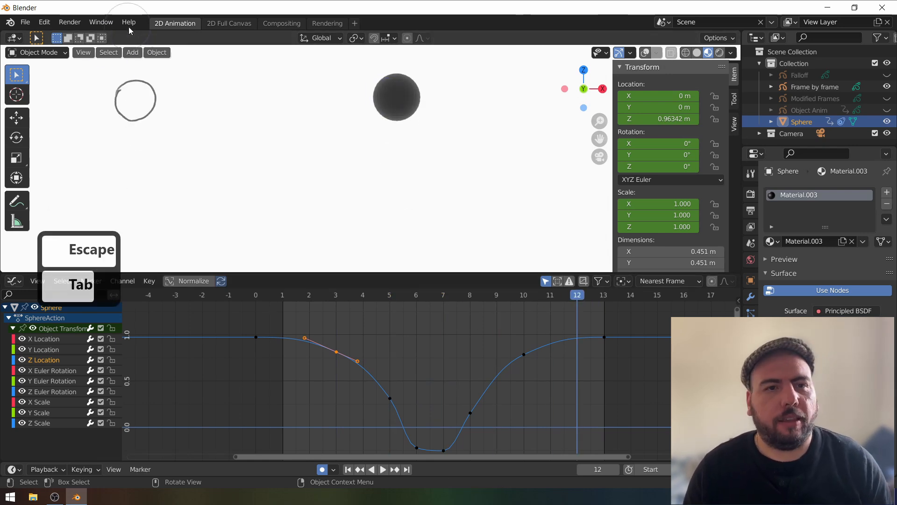
- Bake the sphere's animation to Grease Pencil for frames 1–13 with Only Seam Edges
left_click(156, 52)
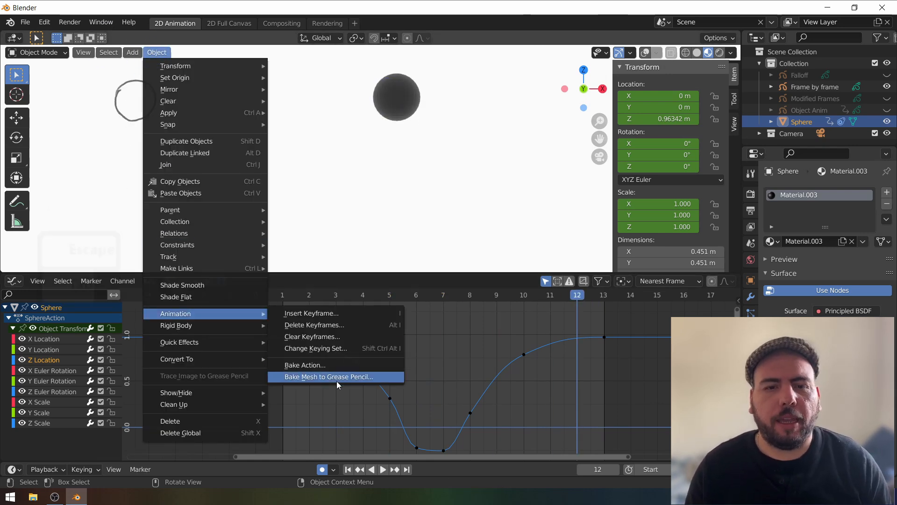
left_click(328, 376)
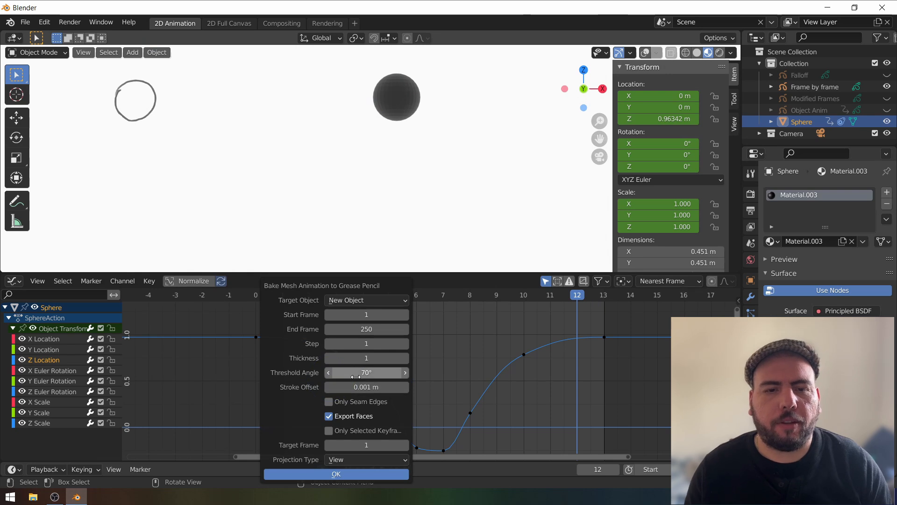
left_click(328, 401)
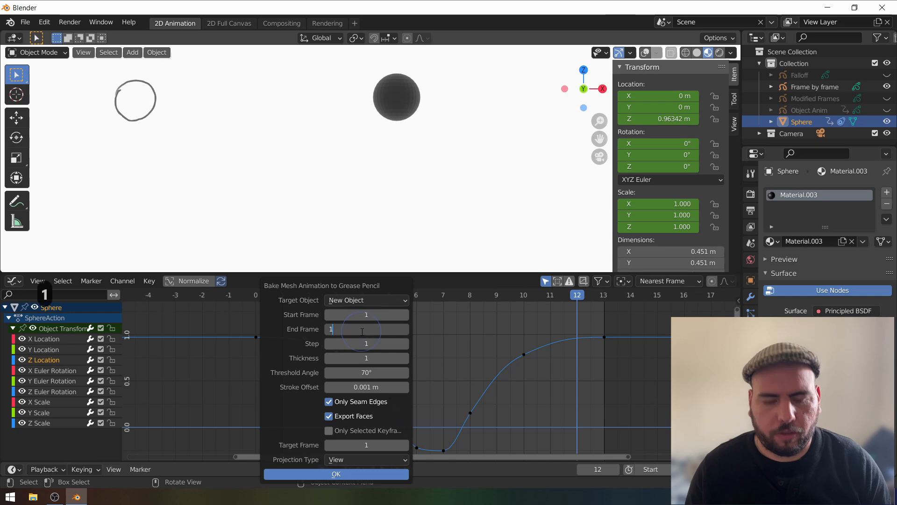
type("13")
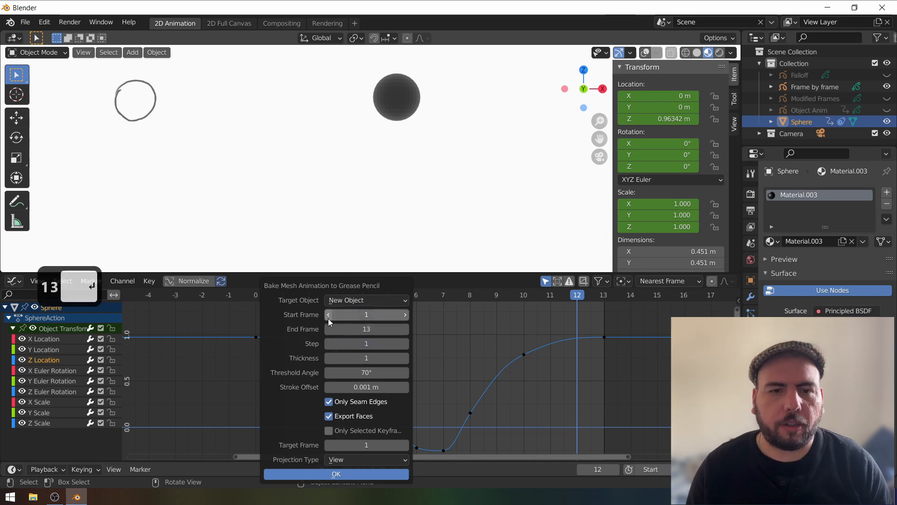
left_click(336, 474)
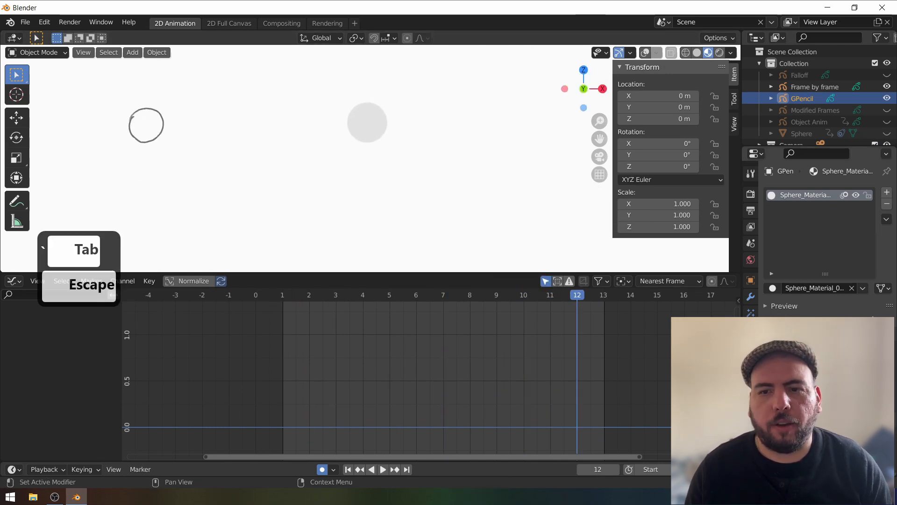
- Confirm the bake to create the GPencil object, play its bounce through frames 1–13, then stop
left_click(773, 194)
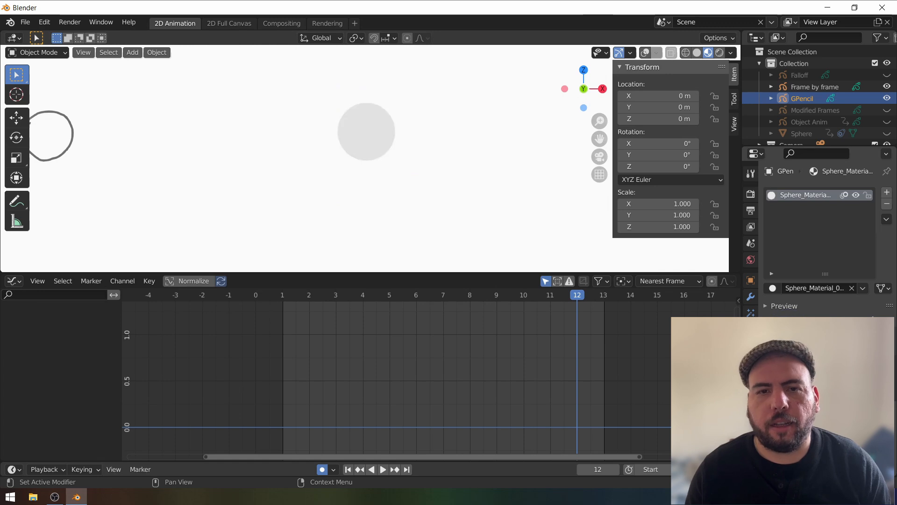
left_click(381, 469)
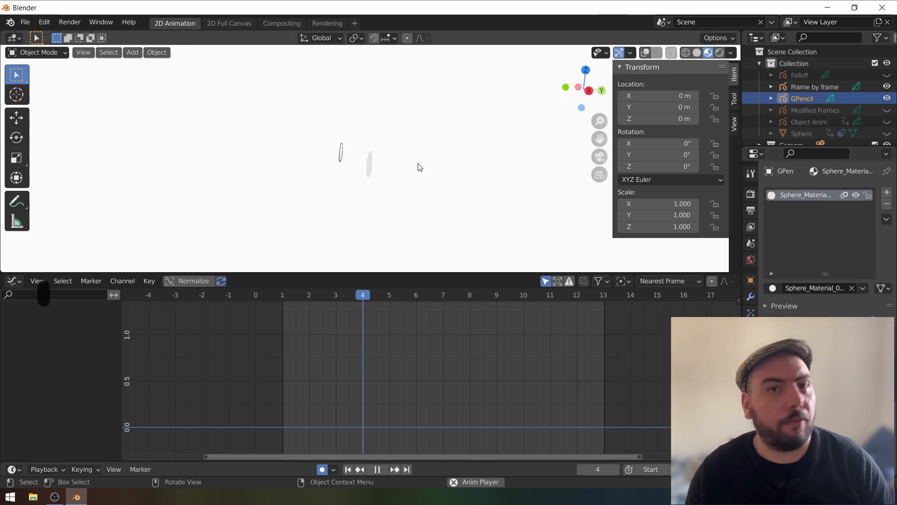
left_click(602, 294)
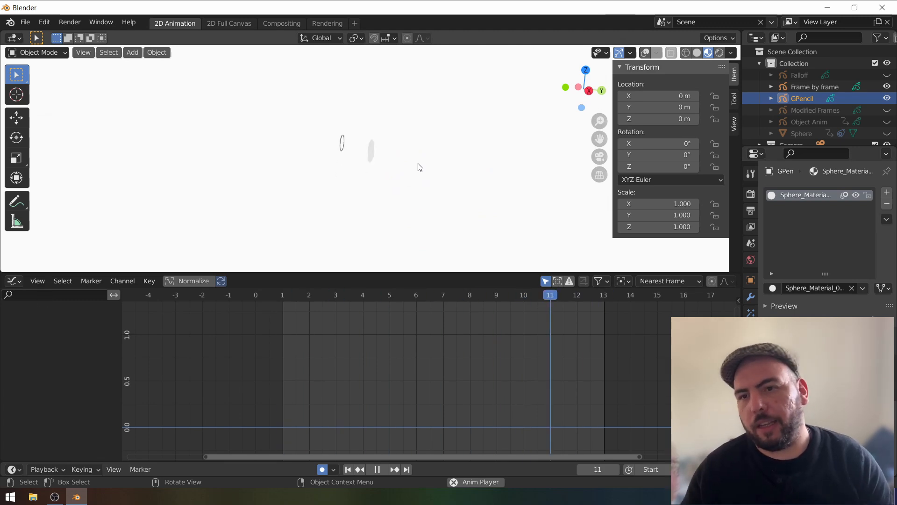
left_click(363, 294)
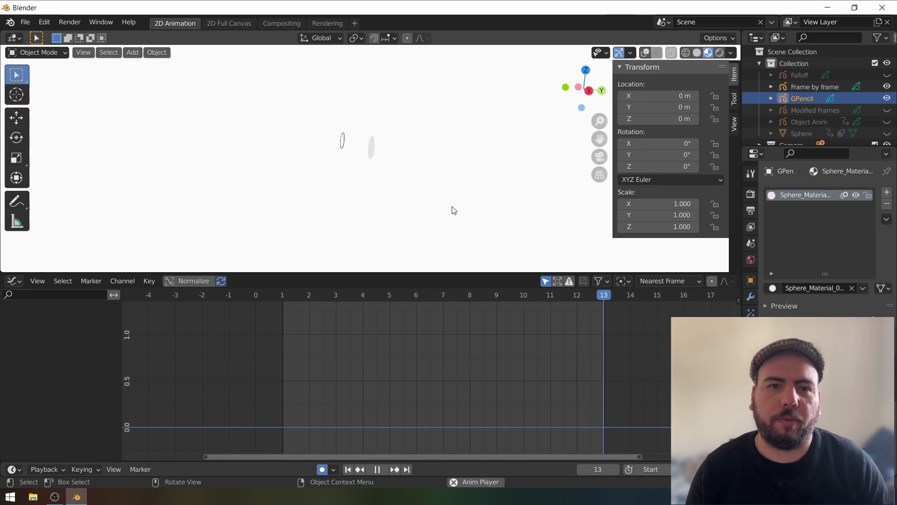
key("Escape")
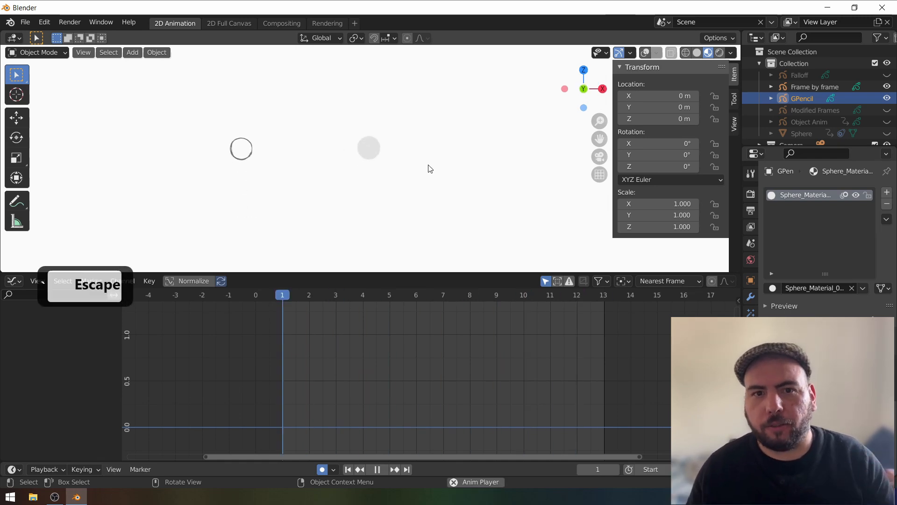